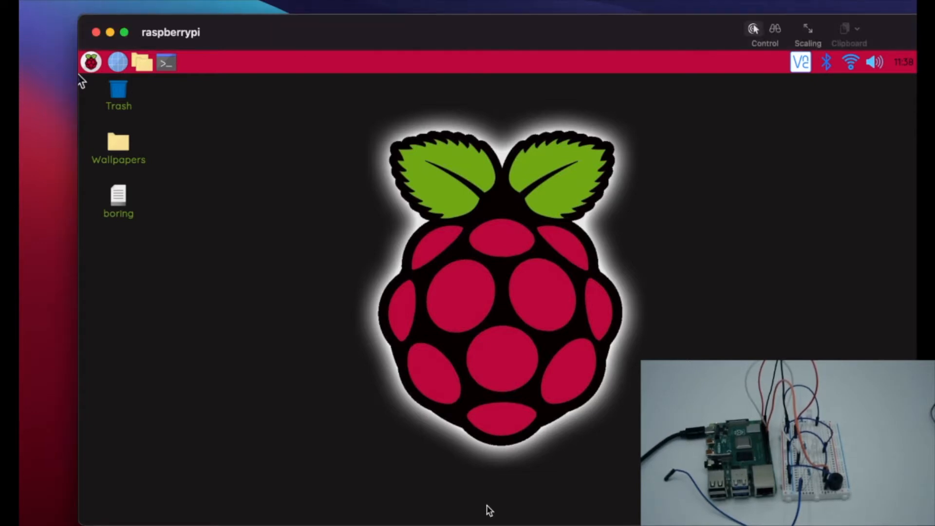
# Launch Scratch 3 from the Raspberry menu's Programming category.
pyautogui.click(91, 62)
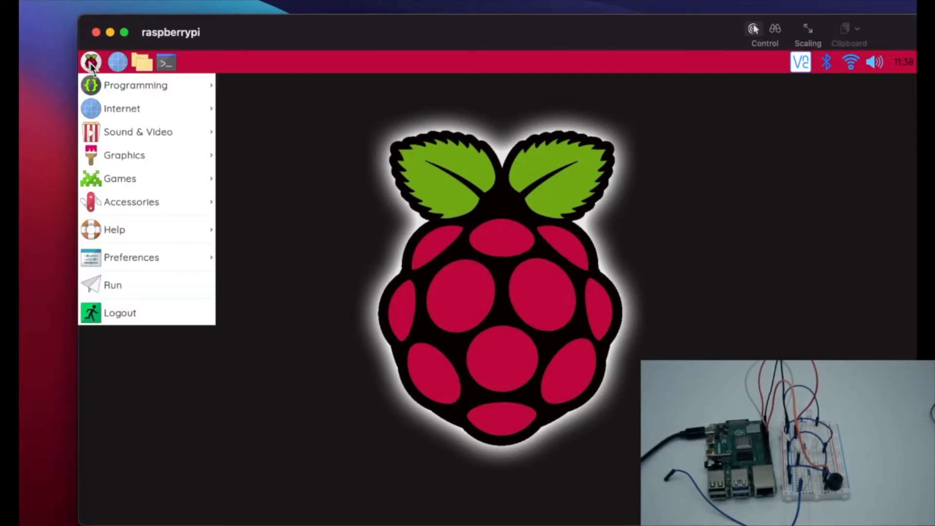
pyautogui.click(136, 85)
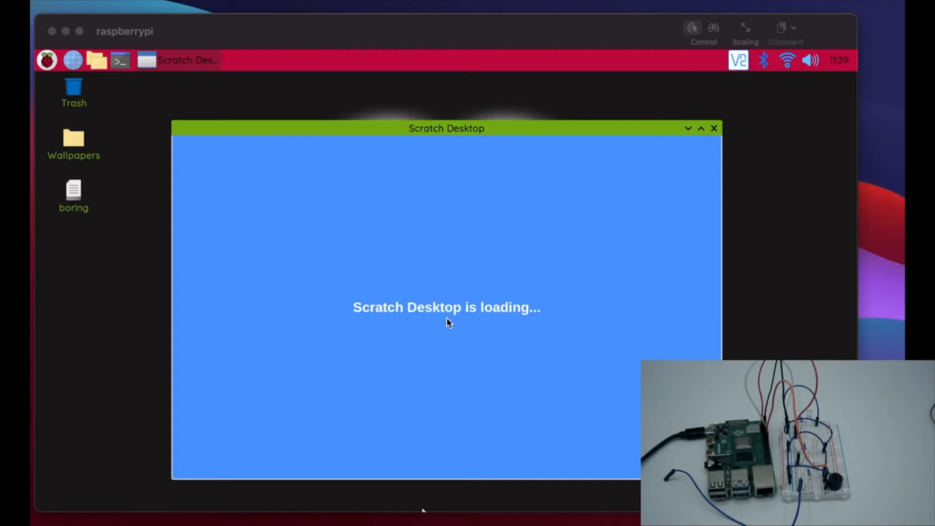
pyautogui.moveTo(416, 520)
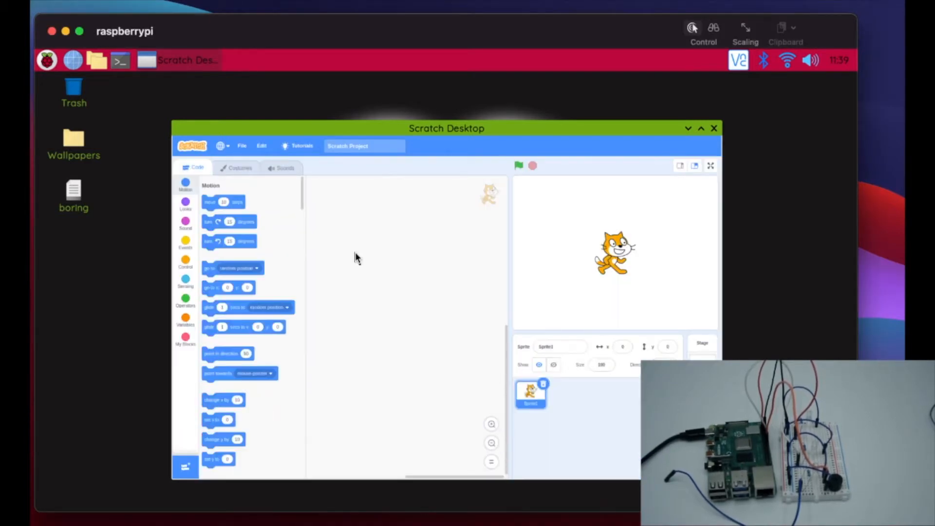
# Load scratch sound lights.sb3 from Documents/Scratch GPIO - LED.
pyautogui.click(241, 145)
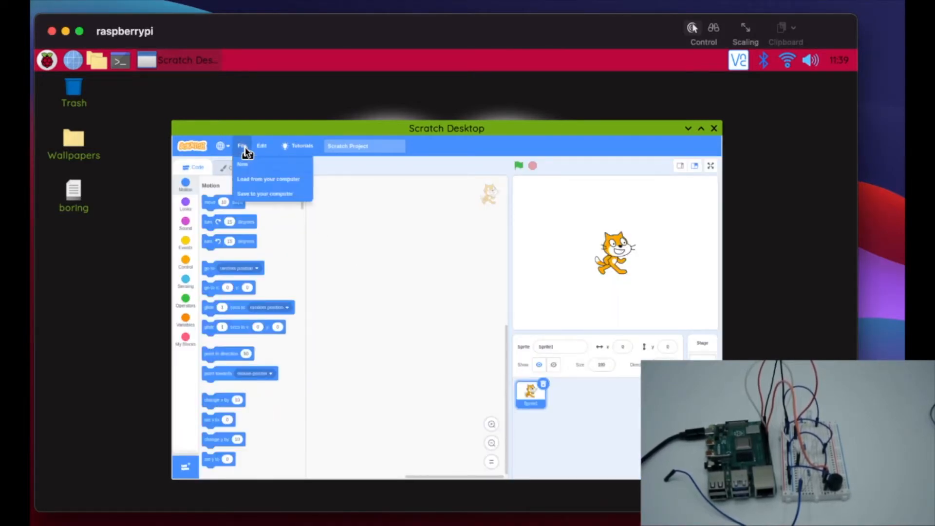
pyautogui.moveTo(247, 184)
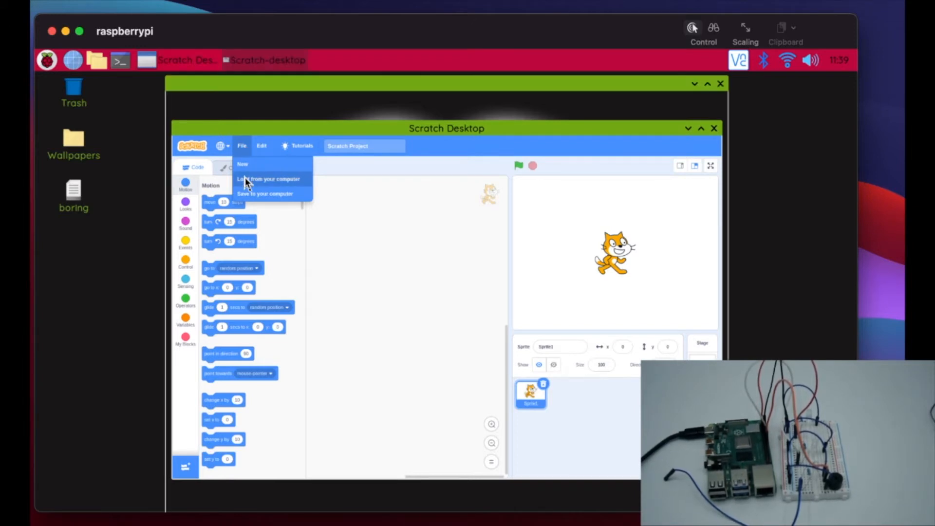
pyautogui.click(267, 179)
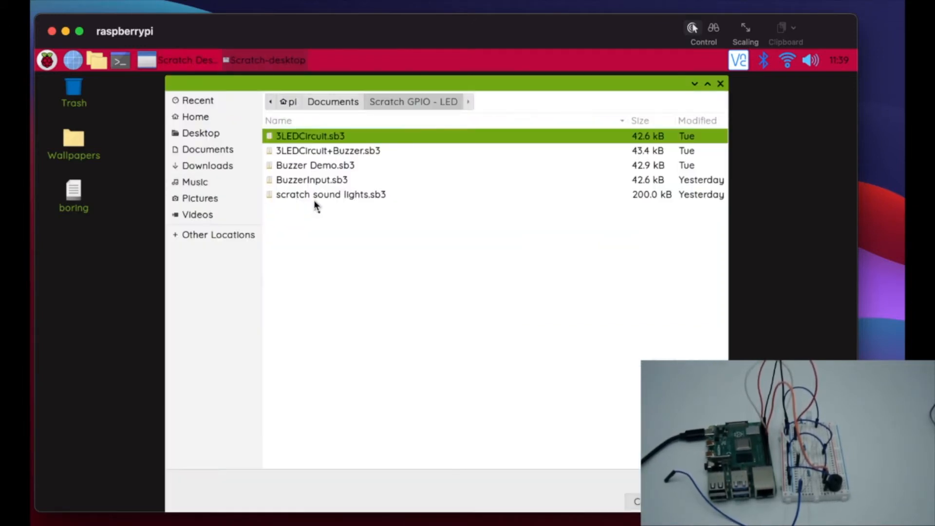
pyautogui.click(331, 195)
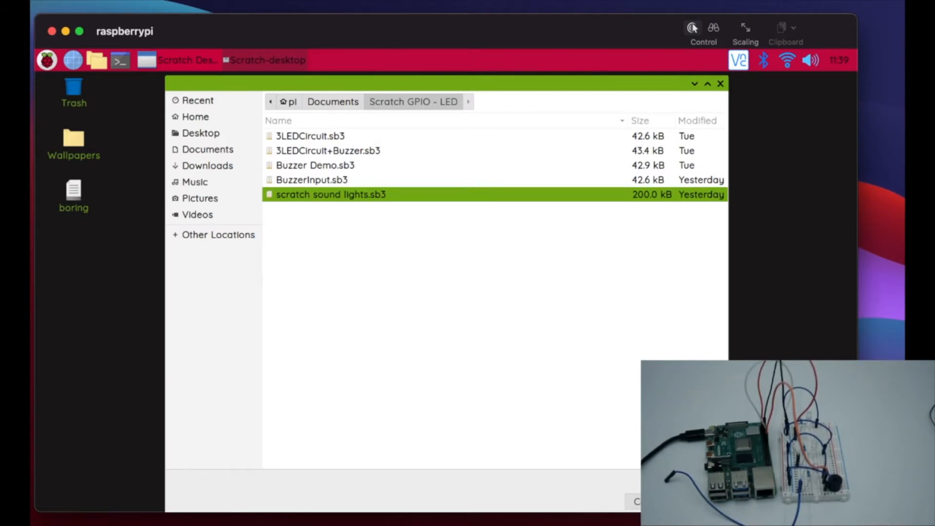
pyautogui.doubleClick(332, 195)
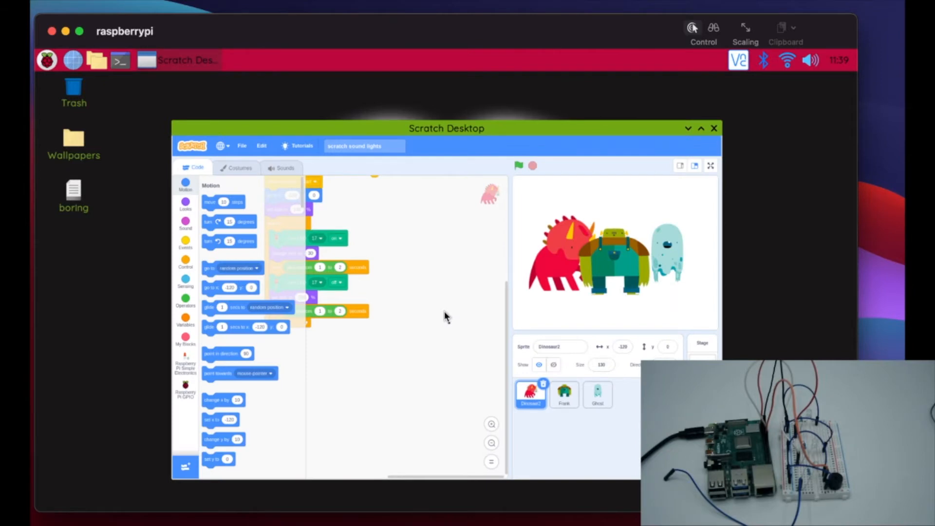
pyautogui.moveTo(442, 292)
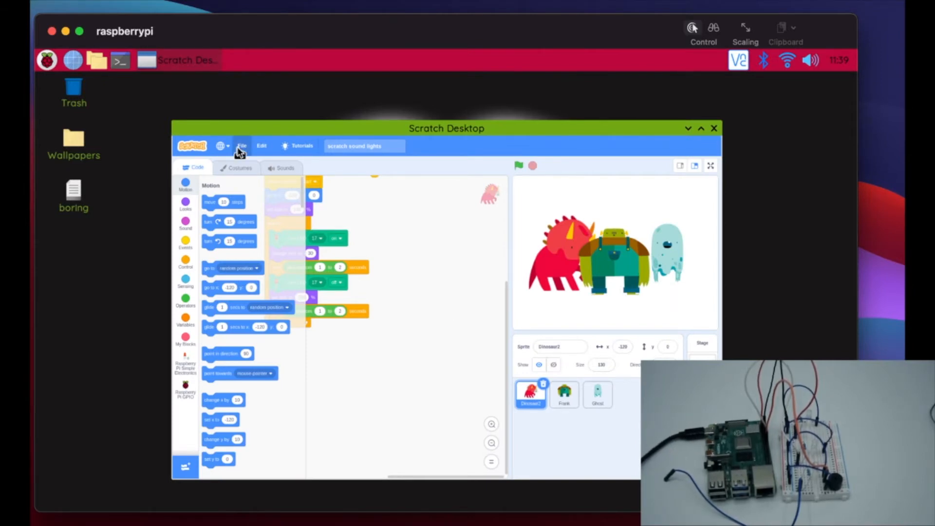
# Save a copy to the computer named 'scratch sound lights interactive'.
pyautogui.click(240, 145)
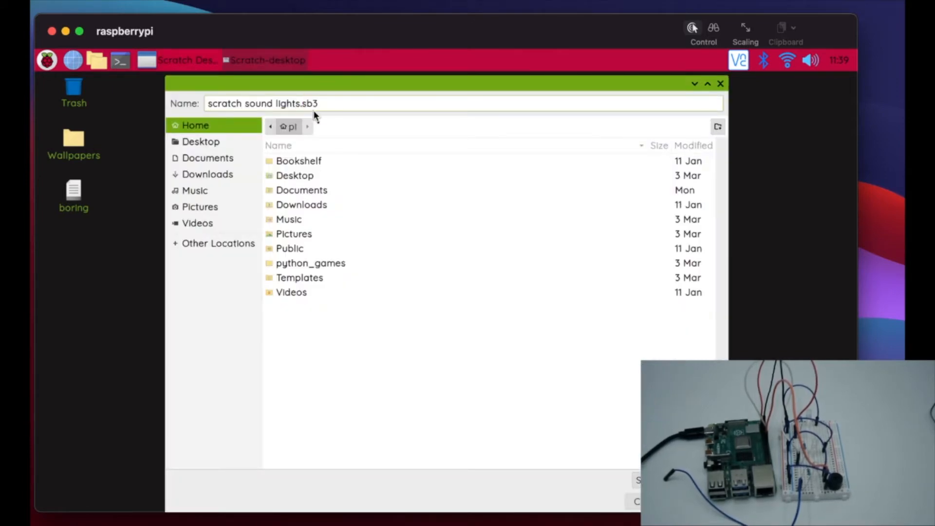
pyautogui.write('in')
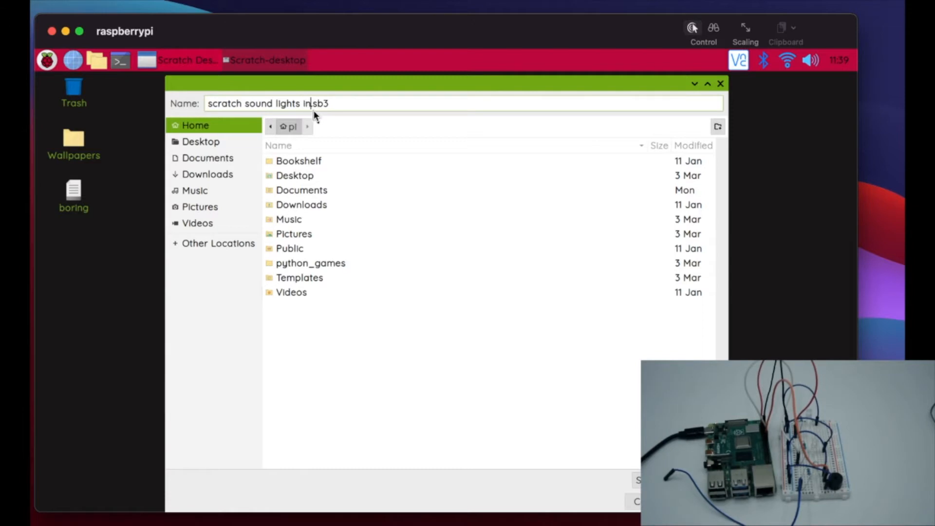
pyautogui.write('teractiv')
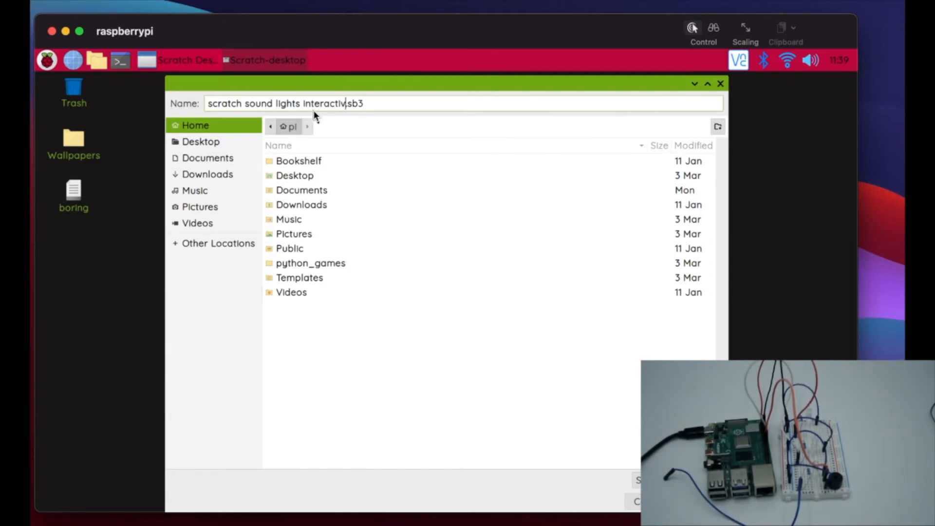
pyautogui.write('e')
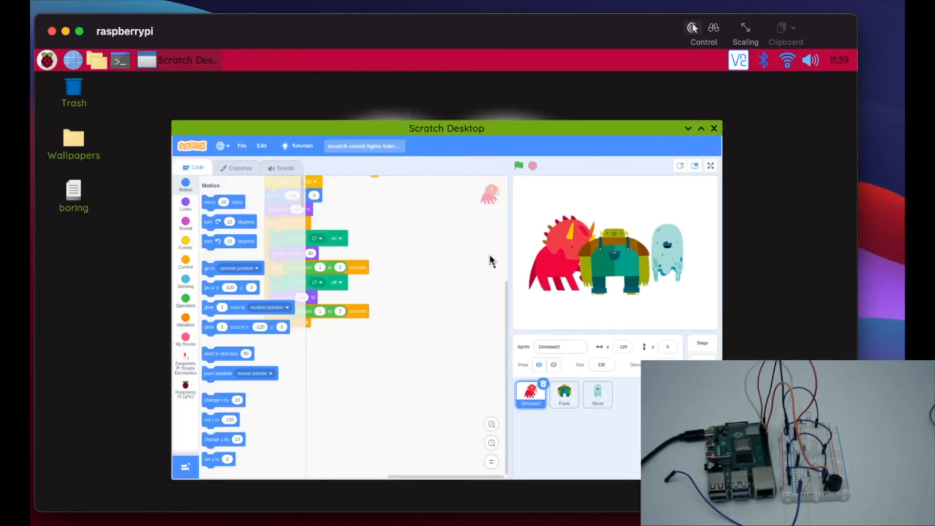
pyautogui.moveTo(399, 265)
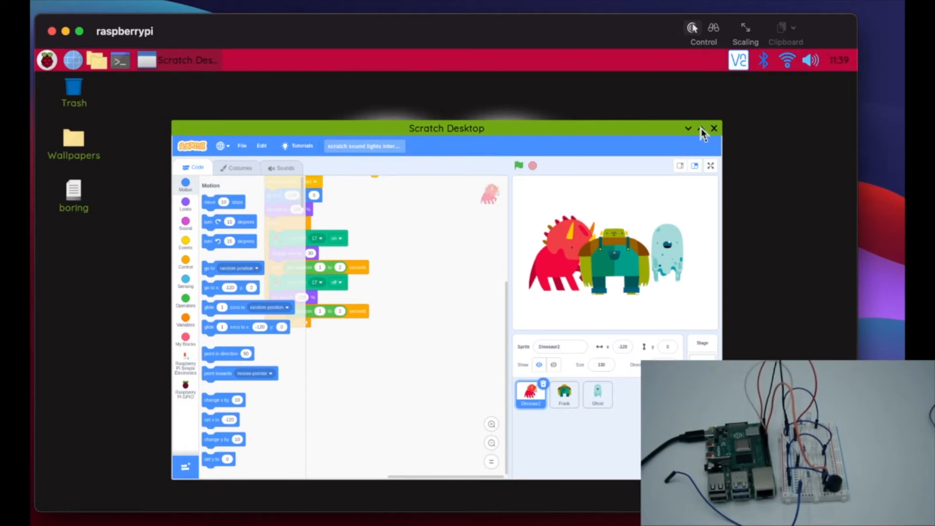
# Maximize the window and select the Frank sprite to show his LED 23 script.
pyautogui.click(688, 128)
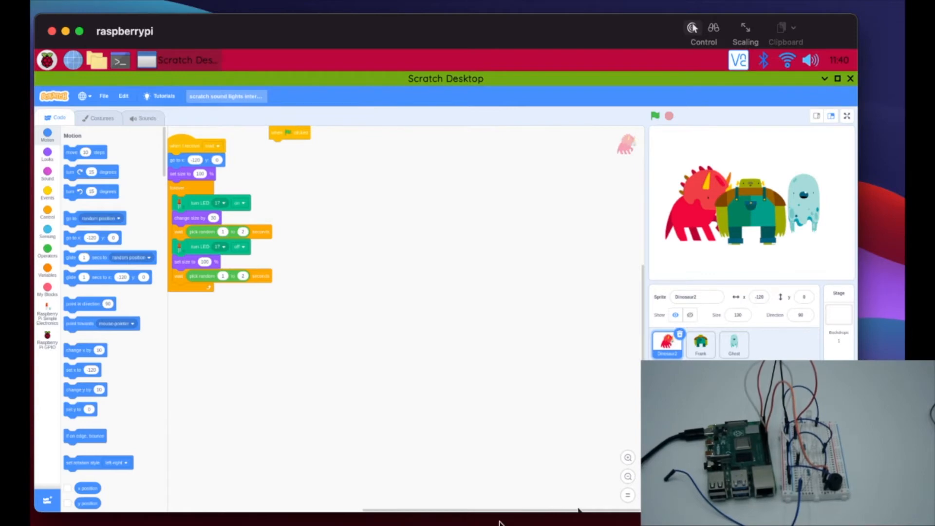
pyautogui.moveTo(548, 428)
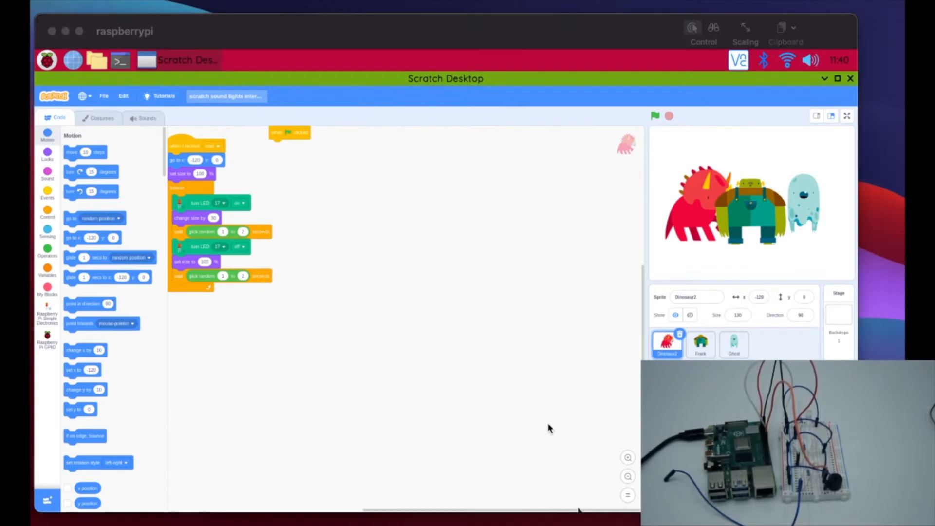
pyautogui.moveTo(435, 465)
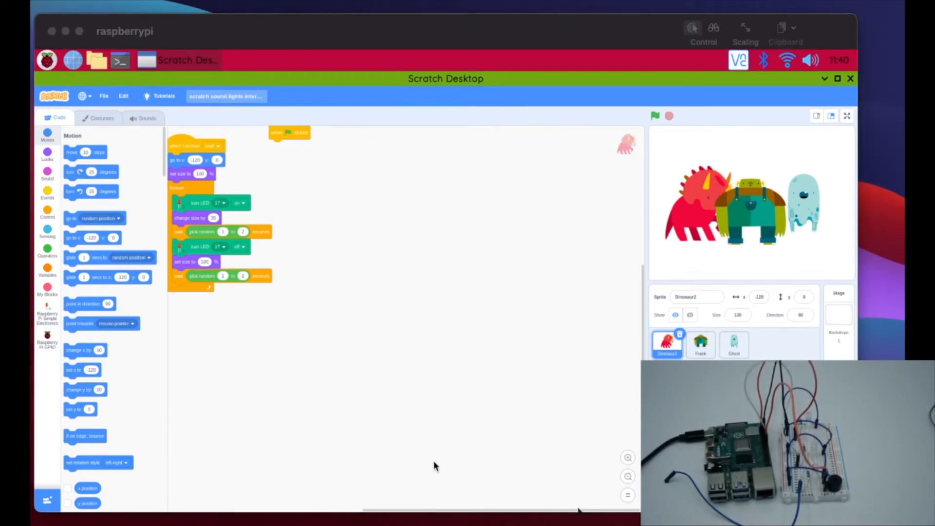
pyautogui.moveTo(440, 355)
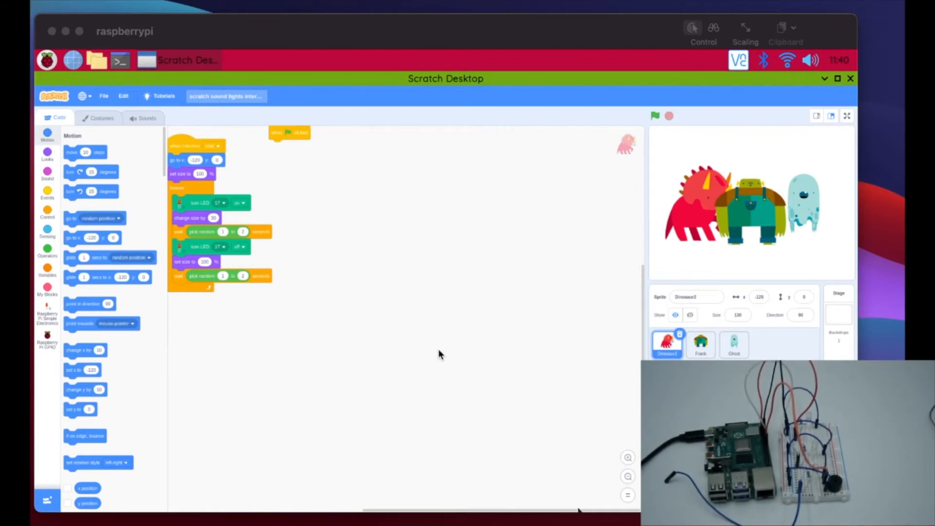
pyautogui.moveTo(374, 299)
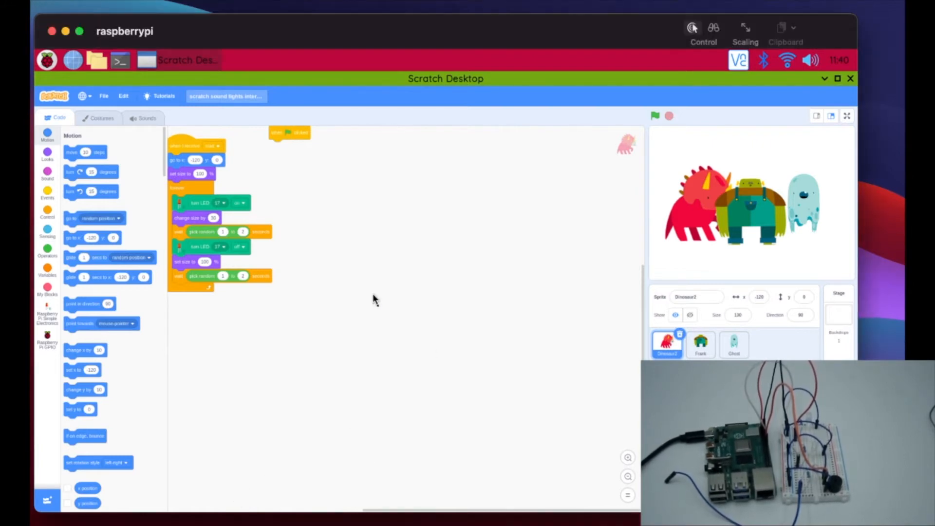
pyautogui.moveTo(744, 152)
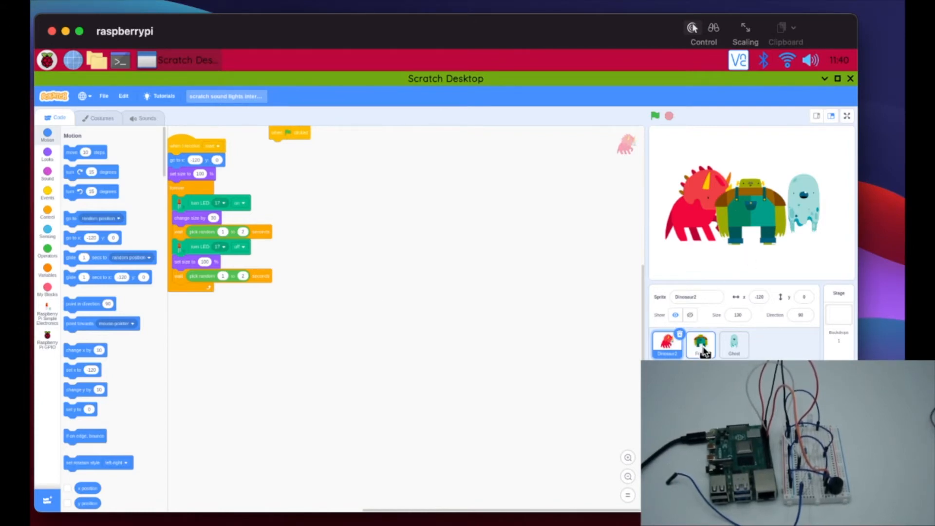
pyautogui.click(701, 344)
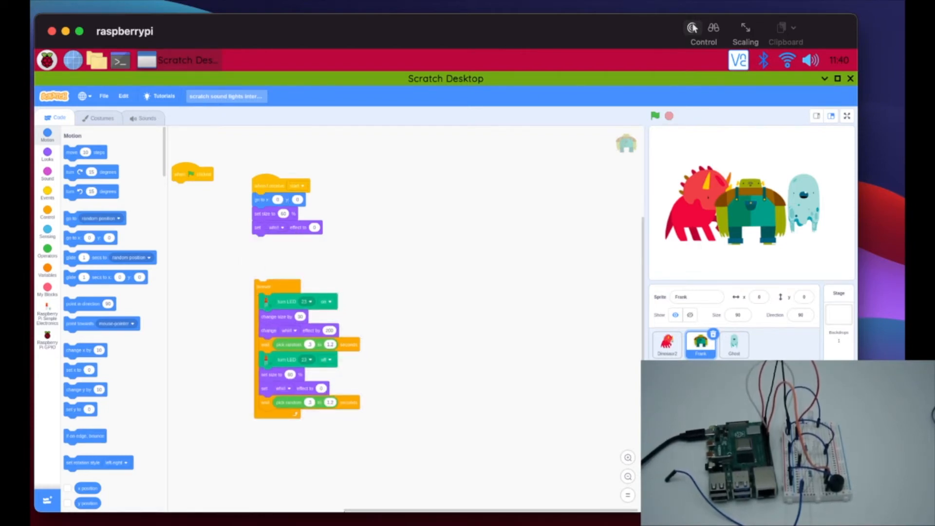
pyautogui.moveTo(465, 389)
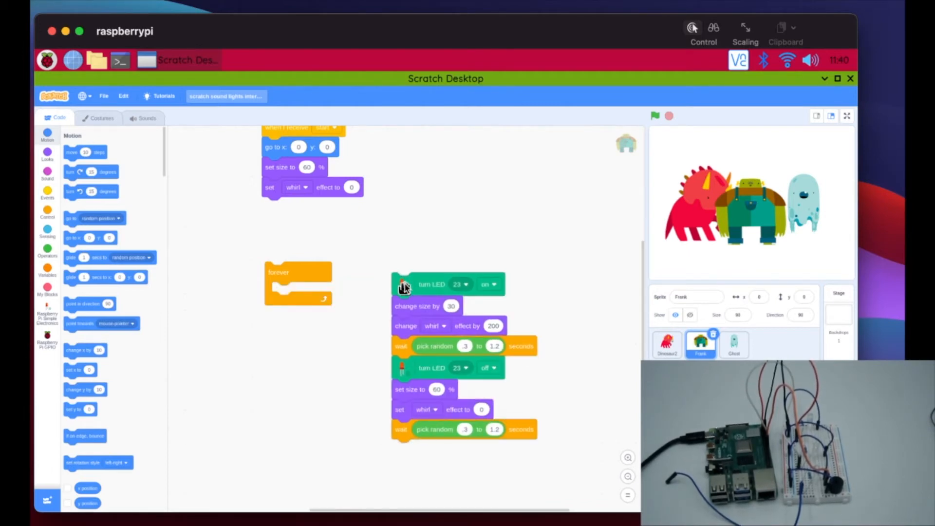
pyautogui.moveTo(276, 282)
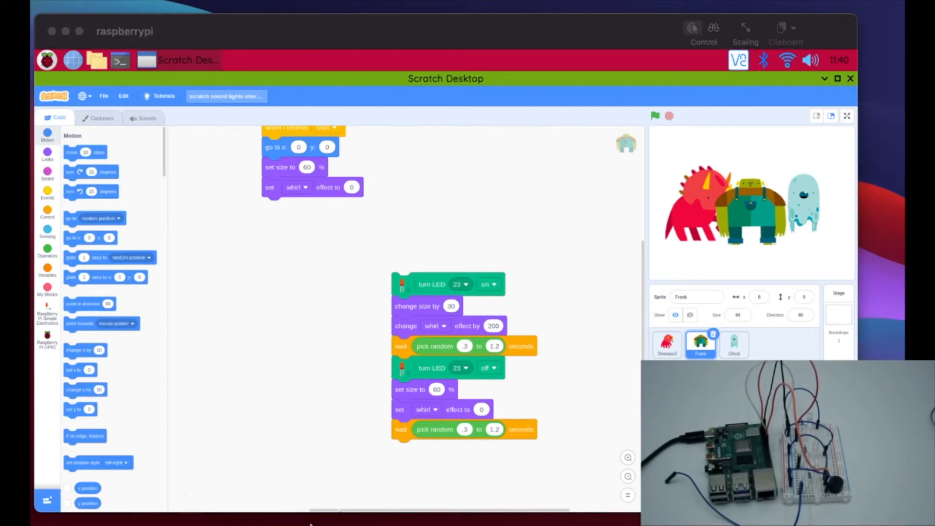
pyautogui.moveTo(536, 335)
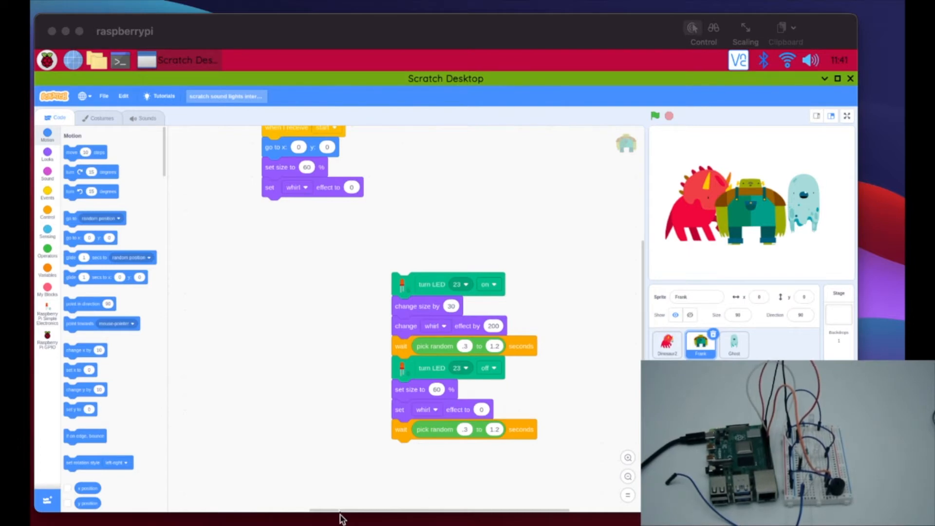
pyautogui.moveTo(316, 522)
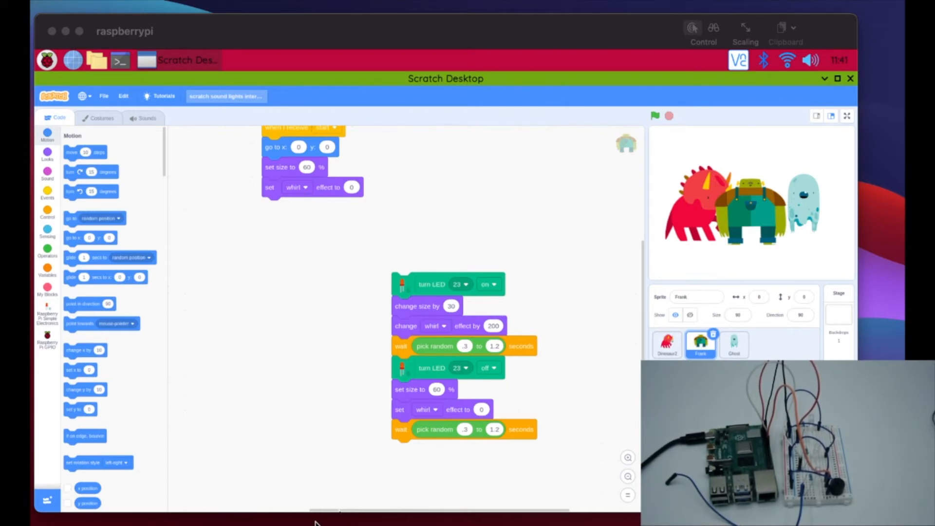
pyautogui.moveTo(157, 327)
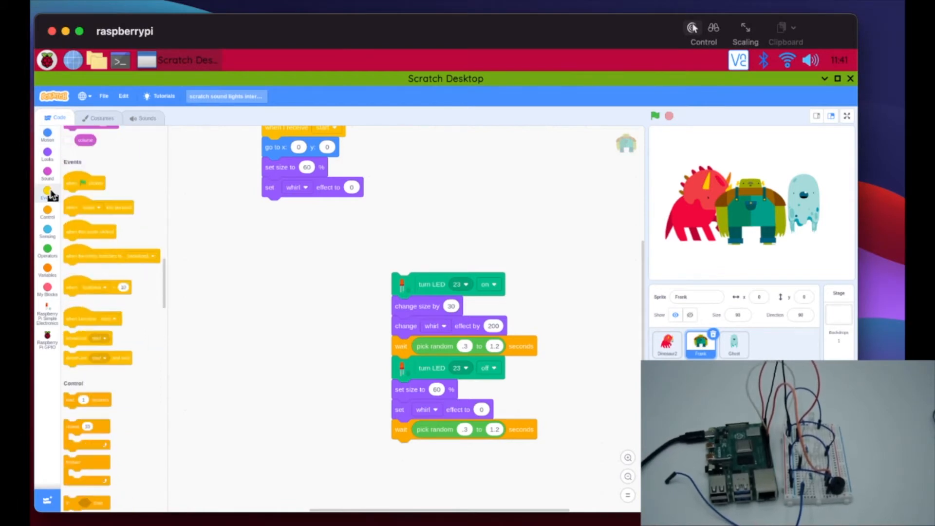
# Scroll the palette toward Events to reach the 'when this sprite clicked' hat.
pyautogui.scroll(3)
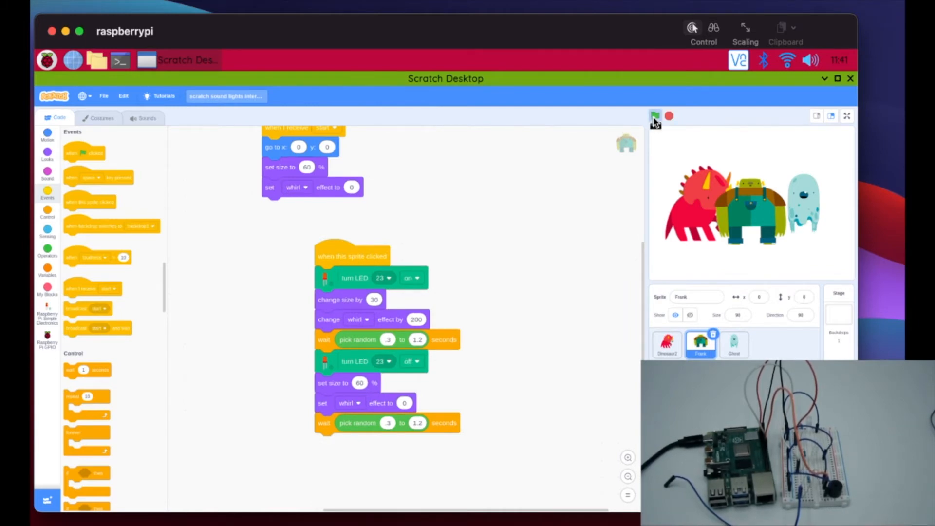
pyautogui.click(654, 116)
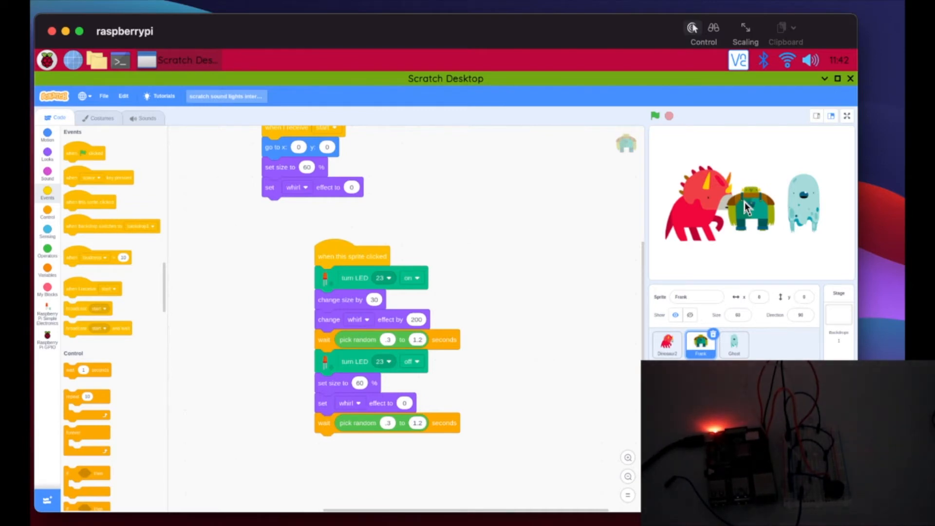
pyautogui.click(655, 116)
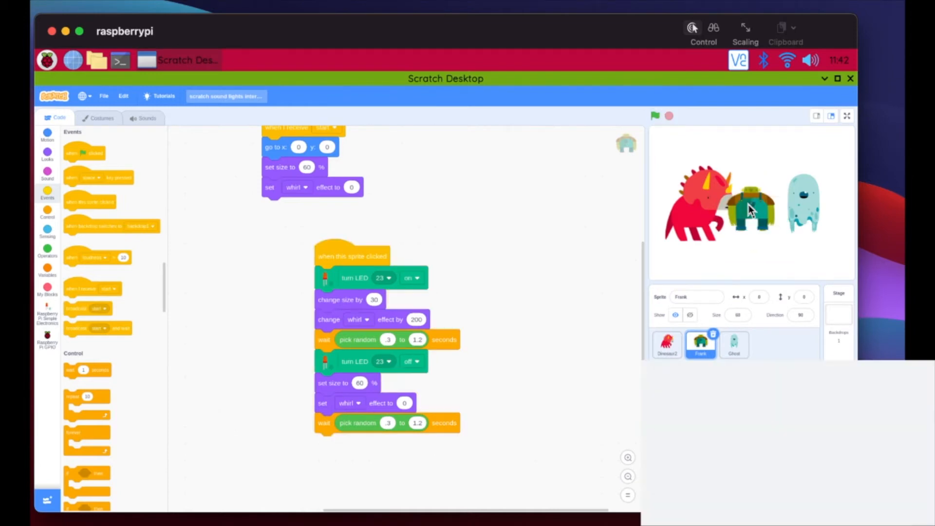
pyautogui.moveTo(530, 283)
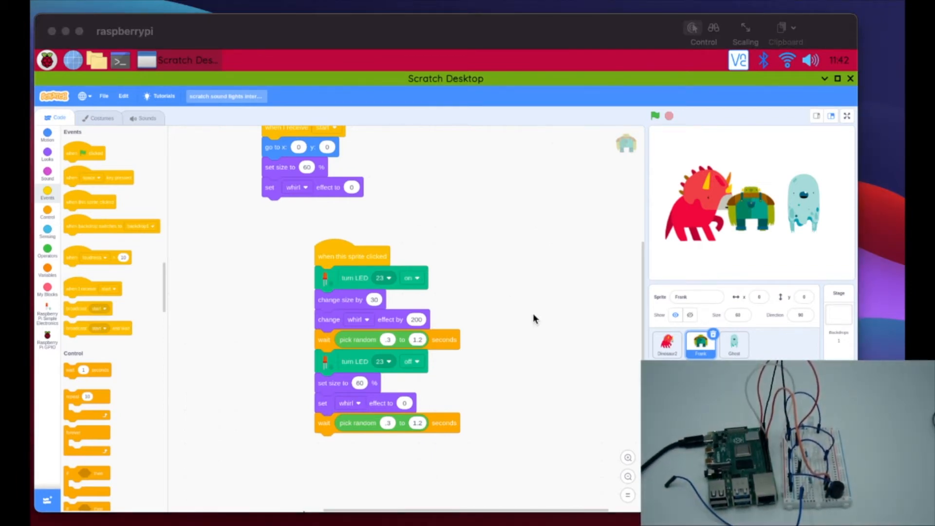
pyautogui.moveTo(854, 252)
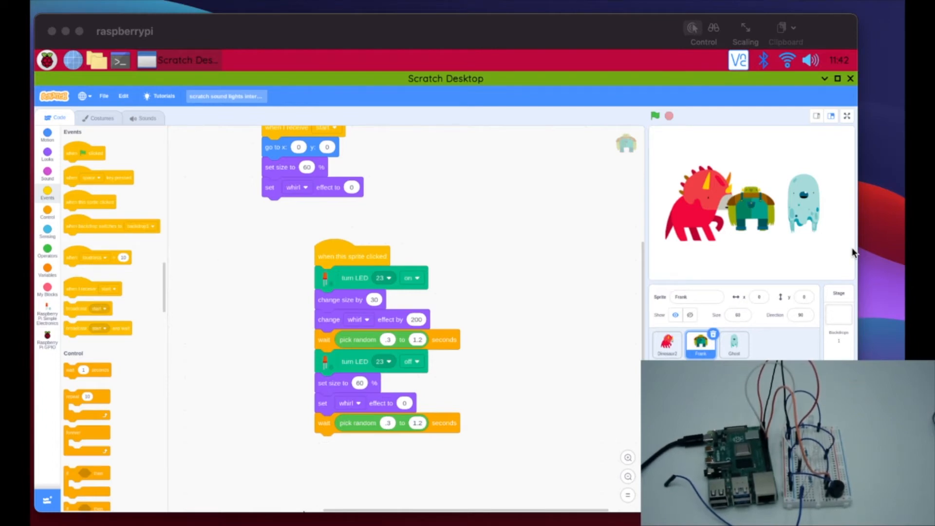
pyautogui.moveTo(309, 363)
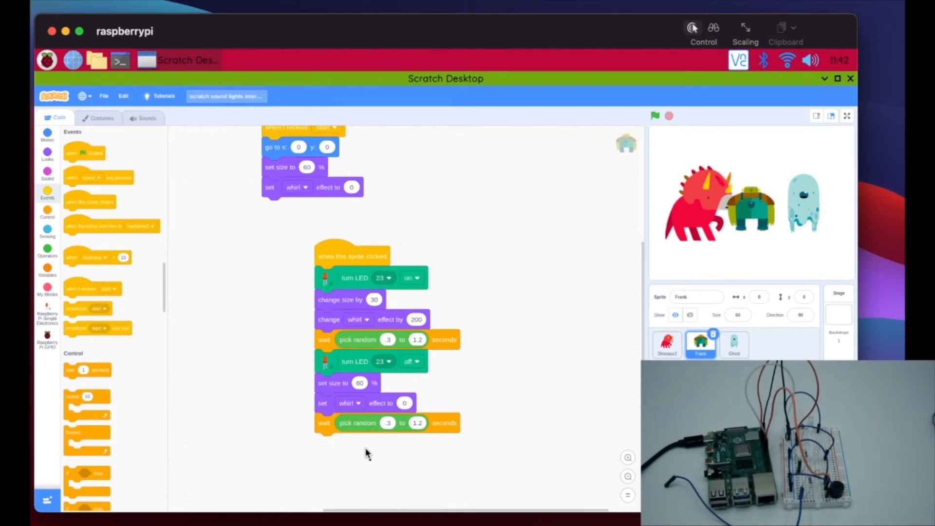
pyautogui.moveTo(337, 257)
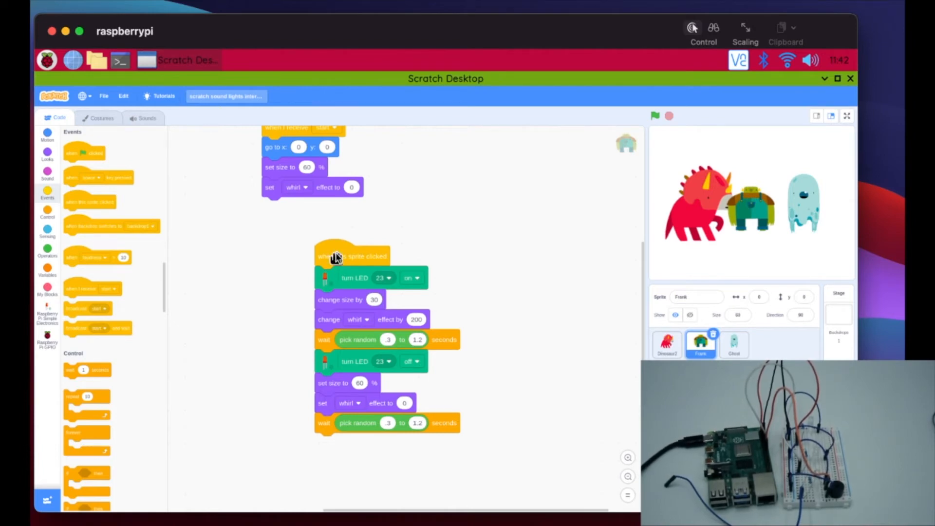
pyautogui.moveTo(348, 453)
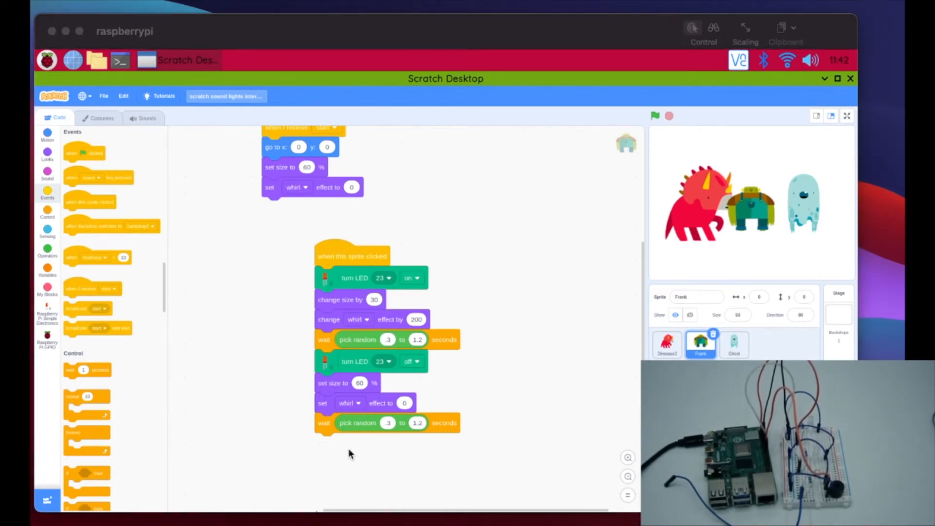
pyautogui.moveTo(390, 391)
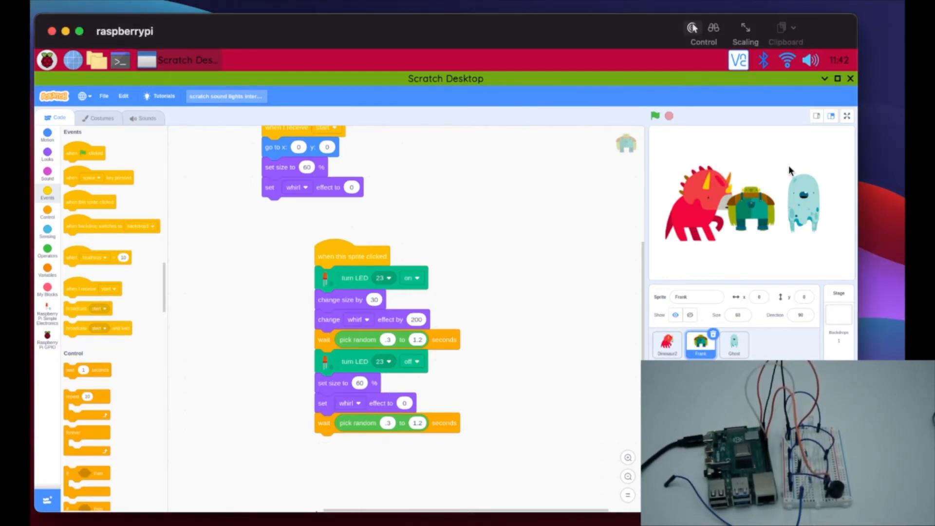
# Select Dinosaur2 and pull its LED 17 blocks out of the forever loop.
pyautogui.click(666, 345)
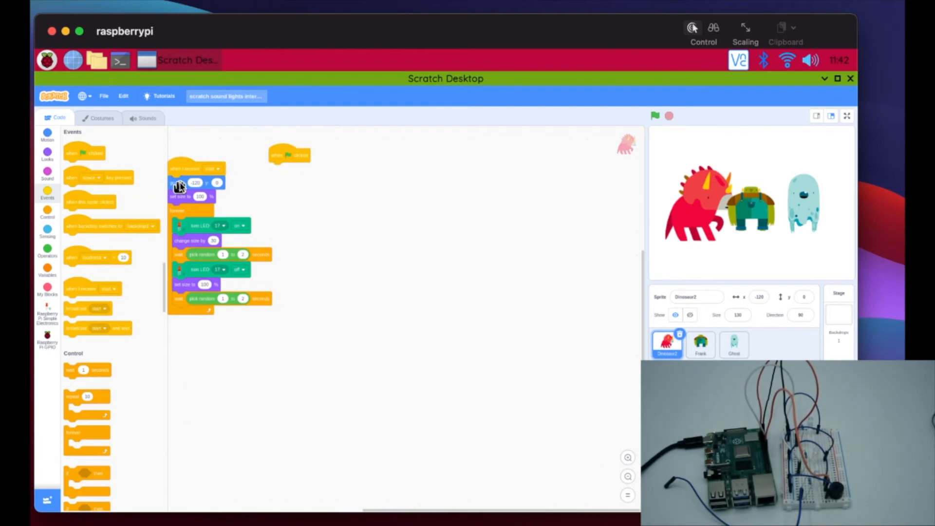
pyautogui.moveTo(180, 217)
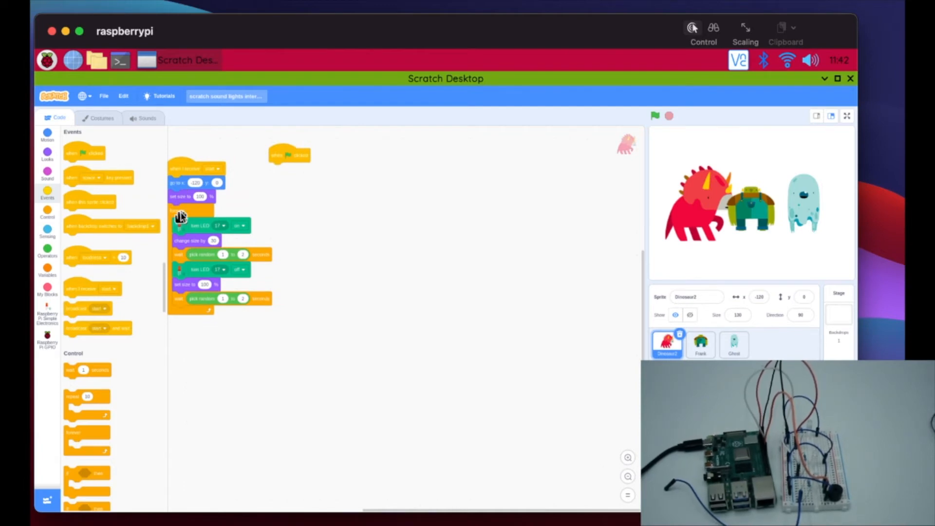
pyautogui.moveTo(180, 216); pyautogui.dragTo(323, 280)
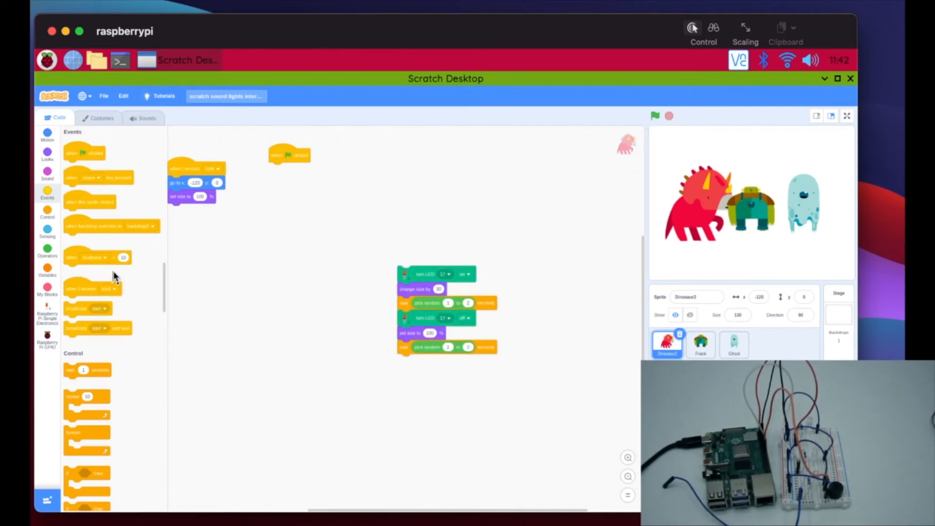
pyautogui.moveTo(87, 215)
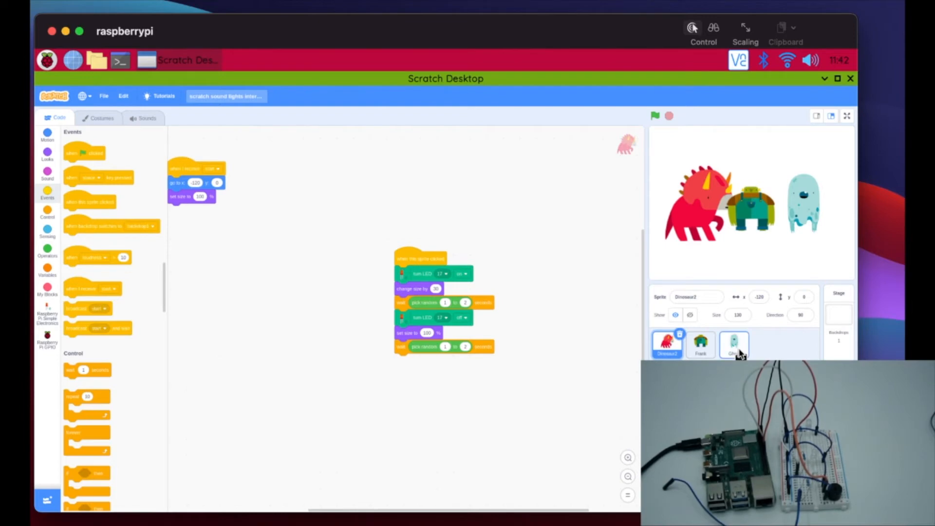
# Select the Ghost sprite to edit its GPIO 25 script.
pyautogui.click(735, 344)
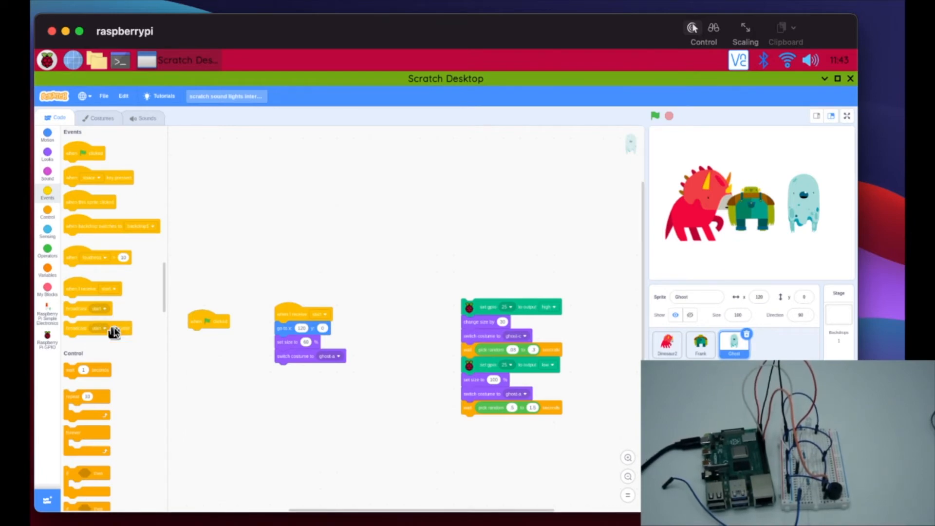
pyautogui.moveTo(433, 225)
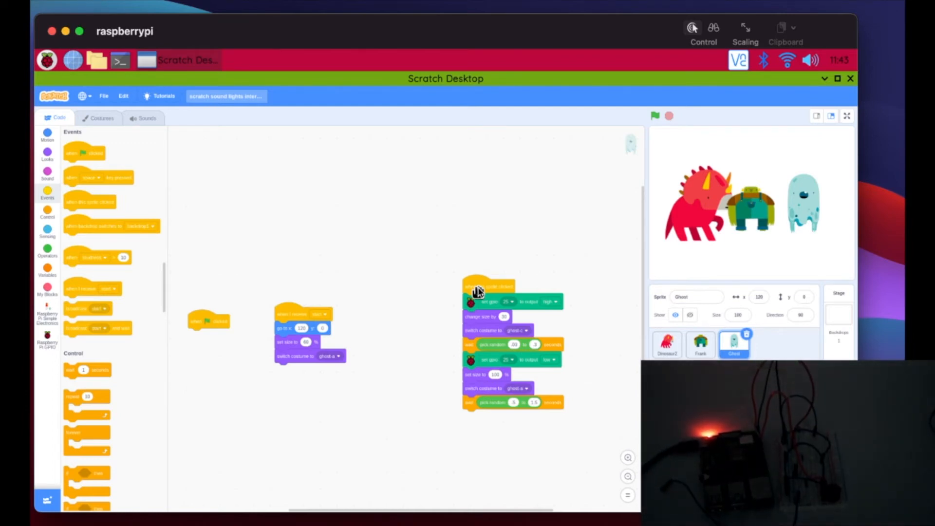
pyautogui.click(654, 116)
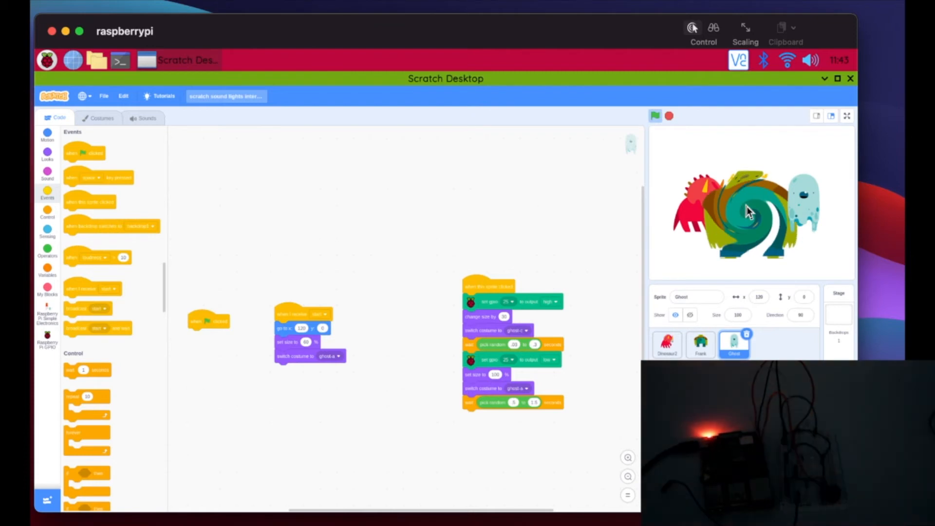
pyautogui.click(701, 344)
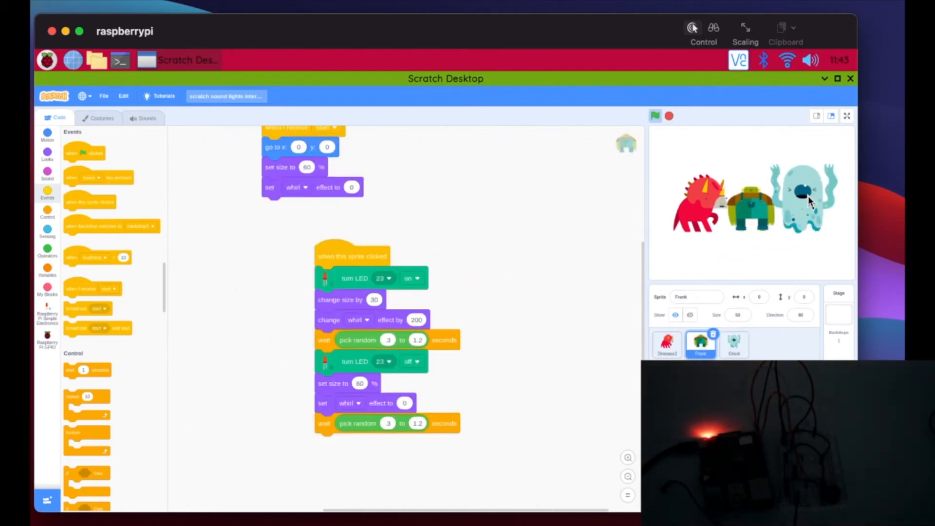
pyautogui.click(733, 344)
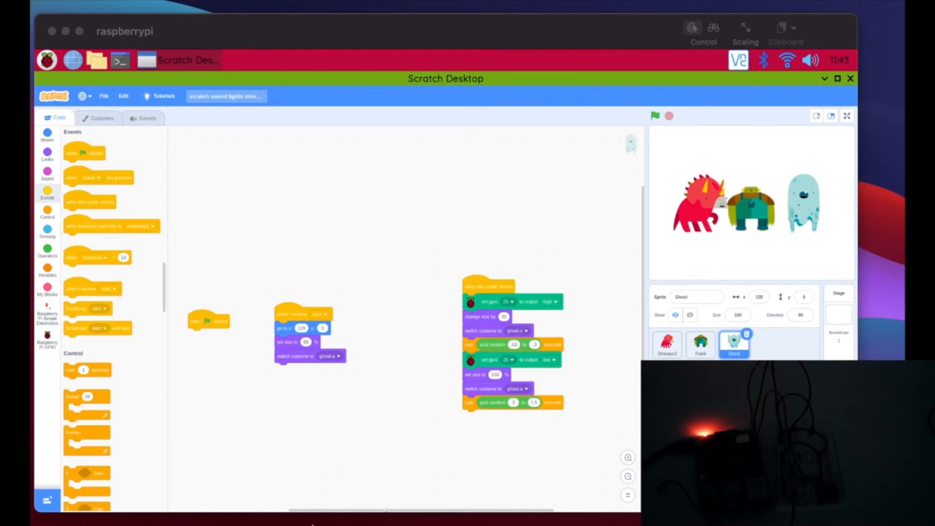
pyautogui.moveTo(432, 344)
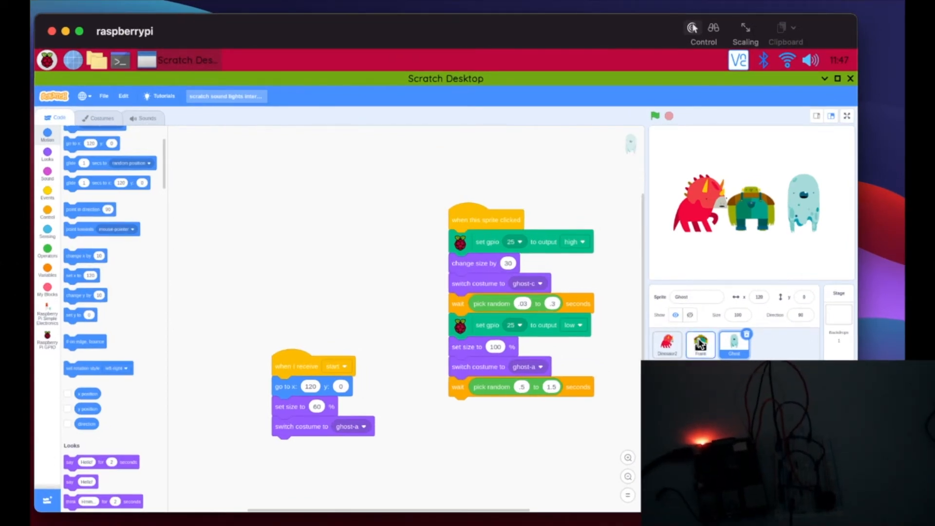
# Select Frank and browse Control then Motion blocks for his new forever loop.
pyautogui.click(700, 345)
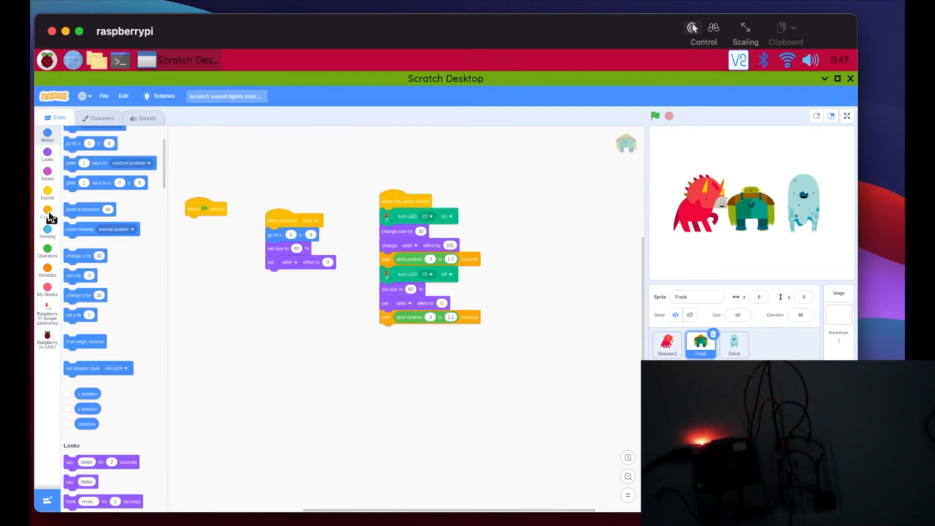
pyautogui.click(47, 213)
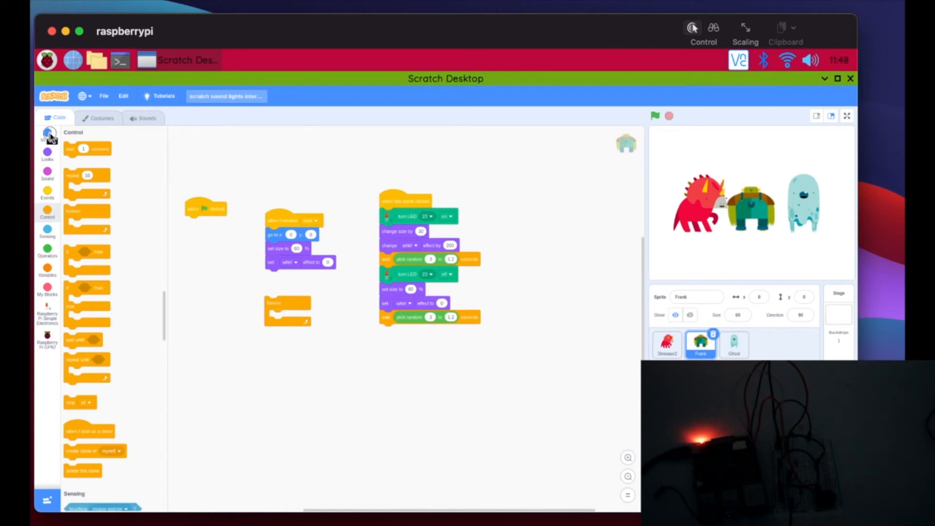
pyautogui.click(46, 138)
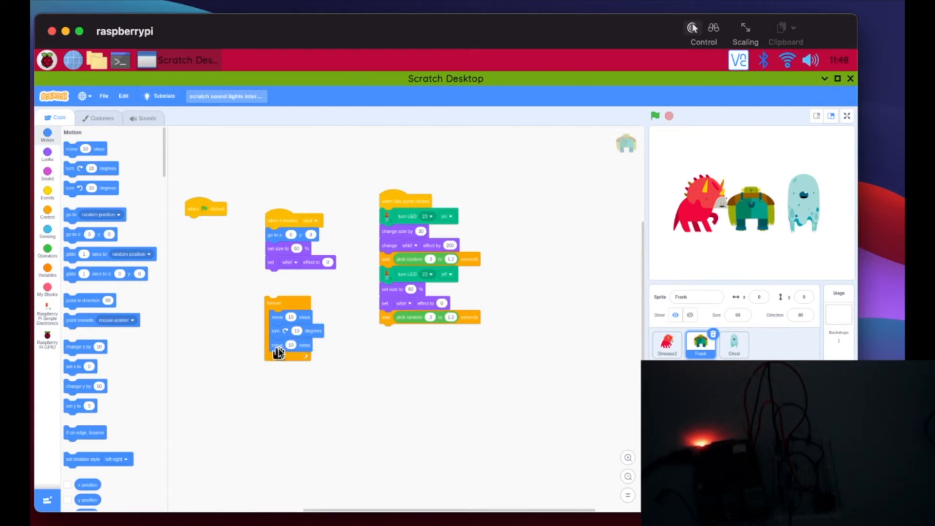
pyautogui.moveTo(75, 191)
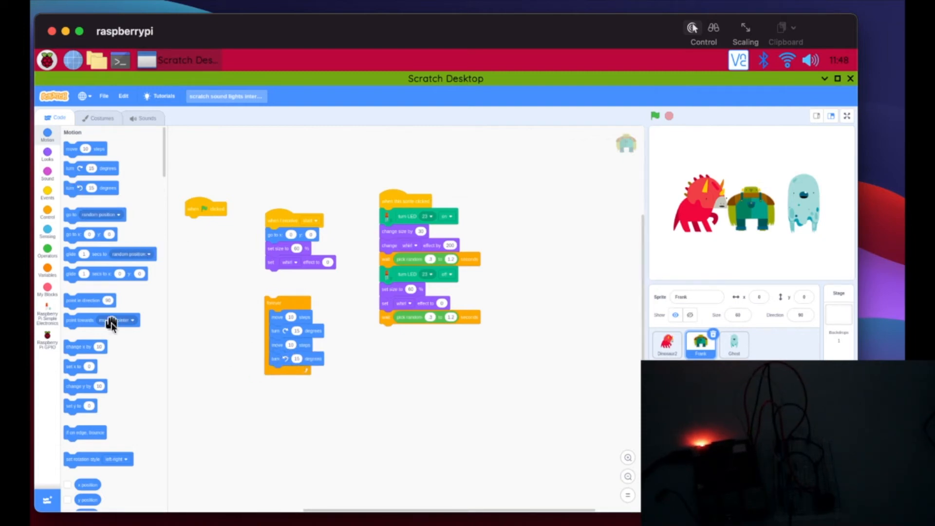
# Scroll the Motion palette down to the 'if on edge, bounce' block.
pyautogui.scroll(-3)
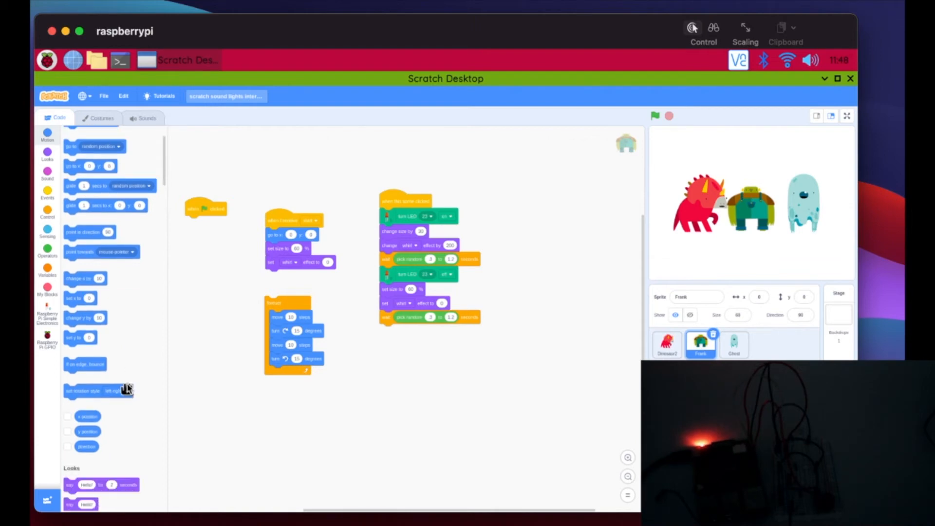
pyautogui.moveTo(71, 370)
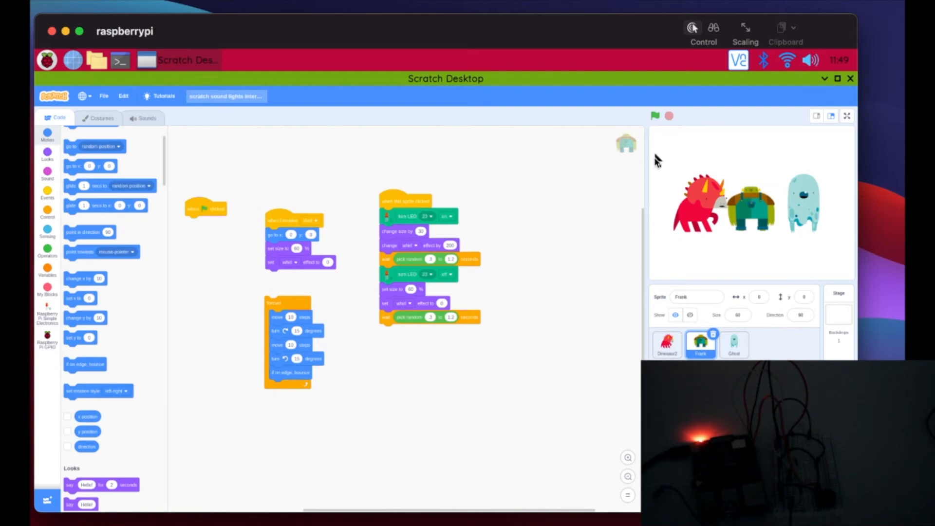
pyautogui.moveTo(756, 130)
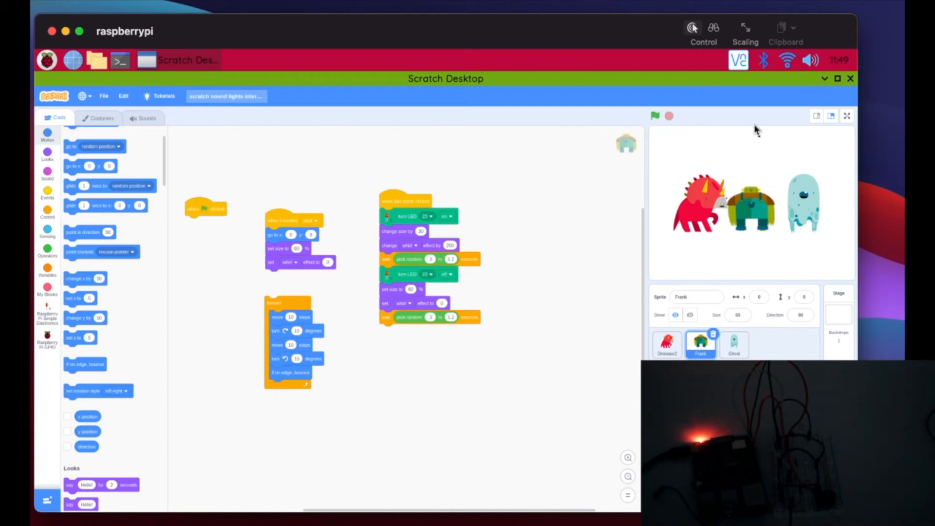
pyautogui.moveTo(676, 244)
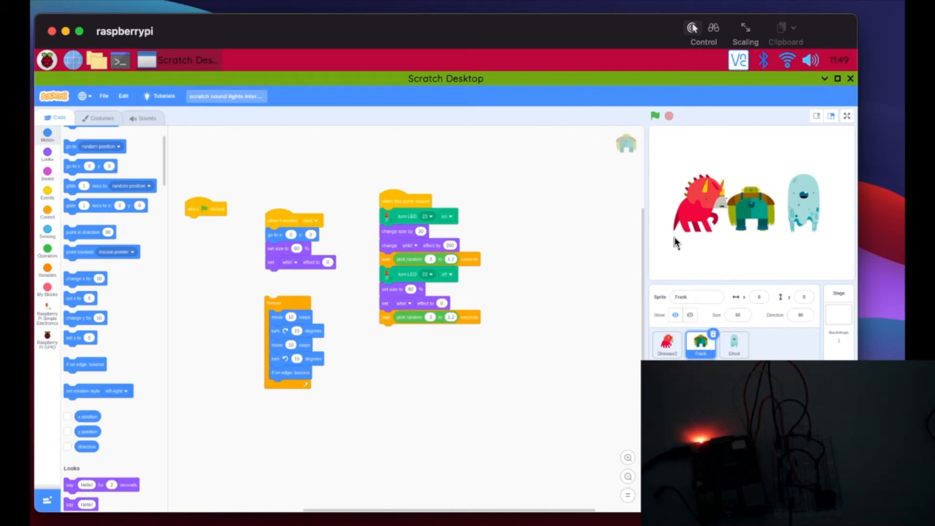
pyautogui.moveTo(759, 137)
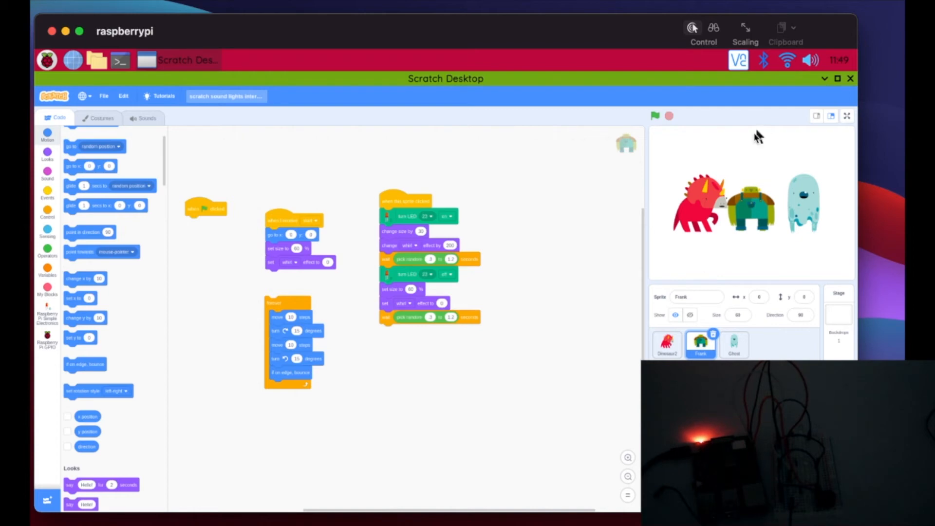
pyautogui.moveTo(696, 242)
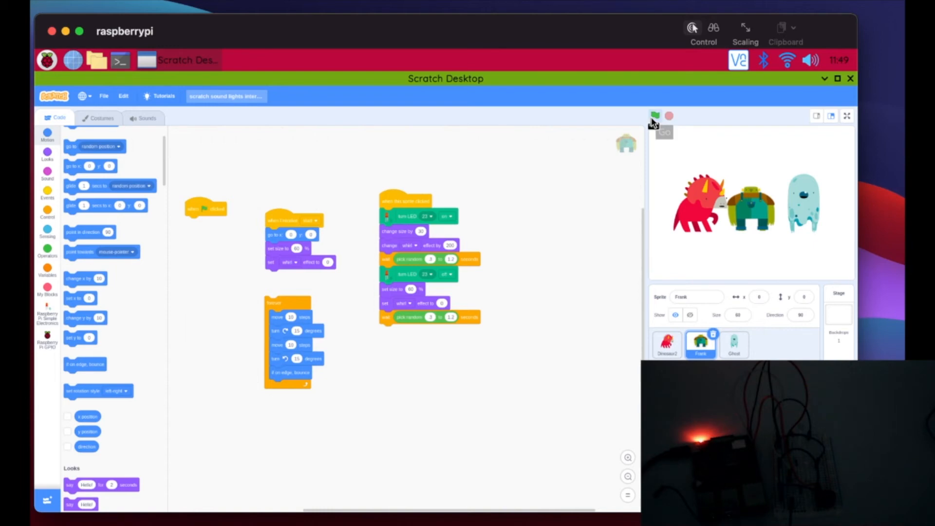
pyautogui.click(656, 116)
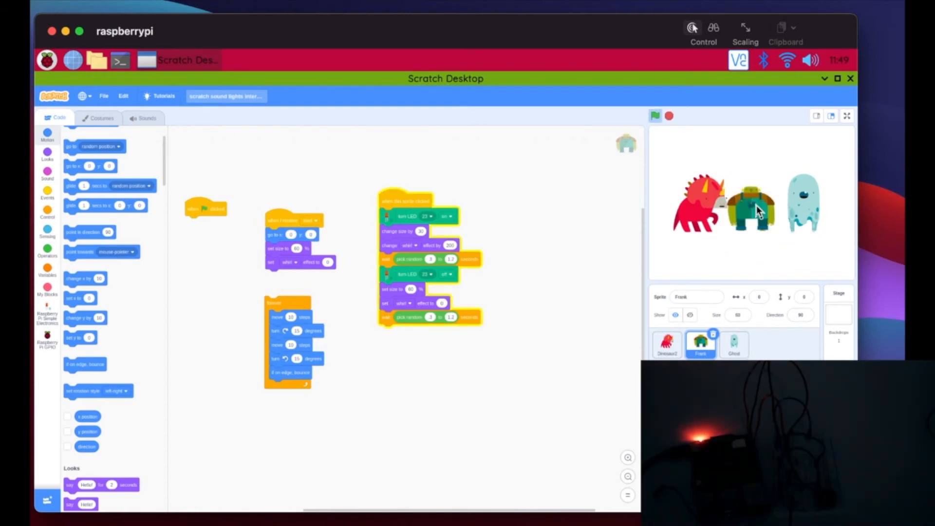
pyautogui.click(655, 115)
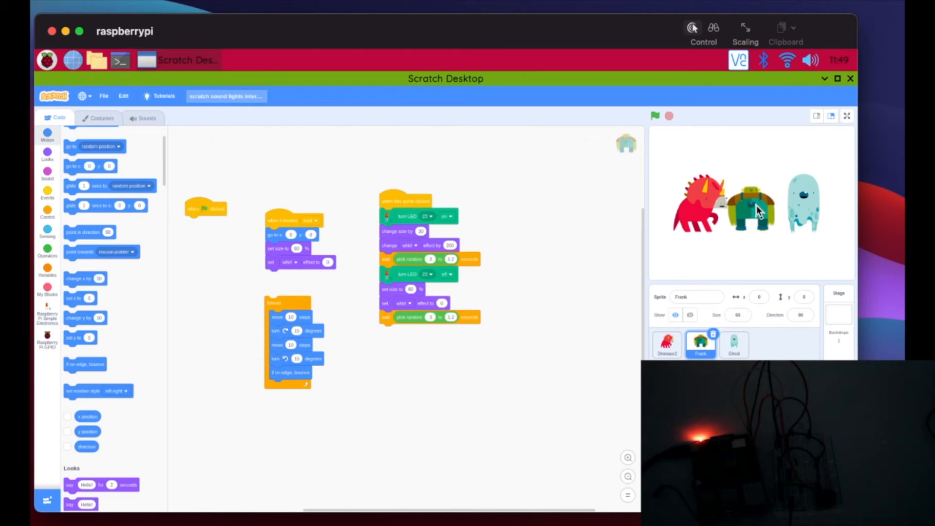
pyautogui.moveTo(515, 325)
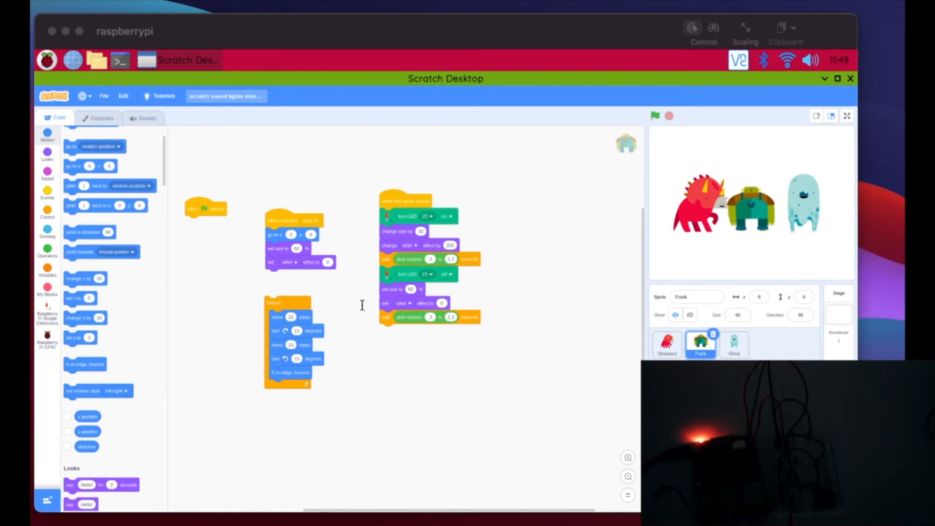
pyautogui.moveTo(364, 309)
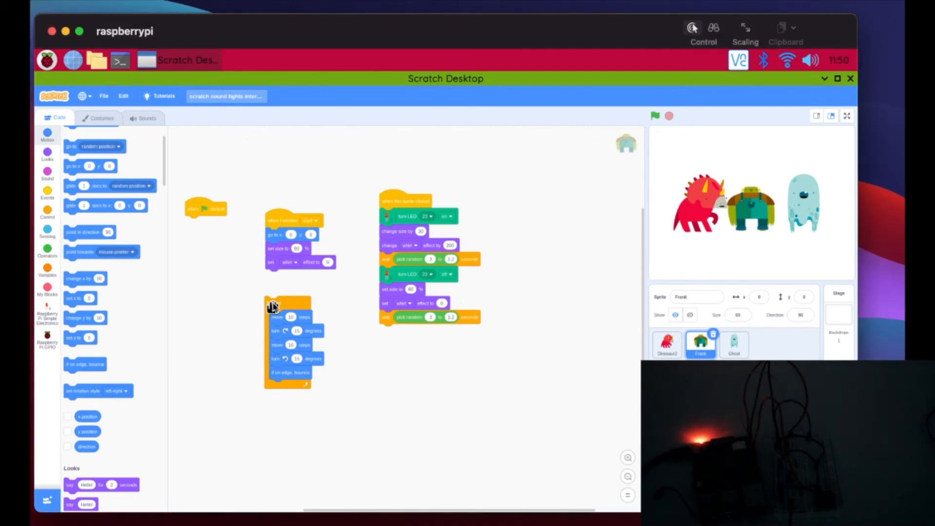
# Snap the forever loop under Frank's clicked LED script and run the green flag.
pyautogui.moveTo(290, 301); pyautogui.dragTo(215, 230)
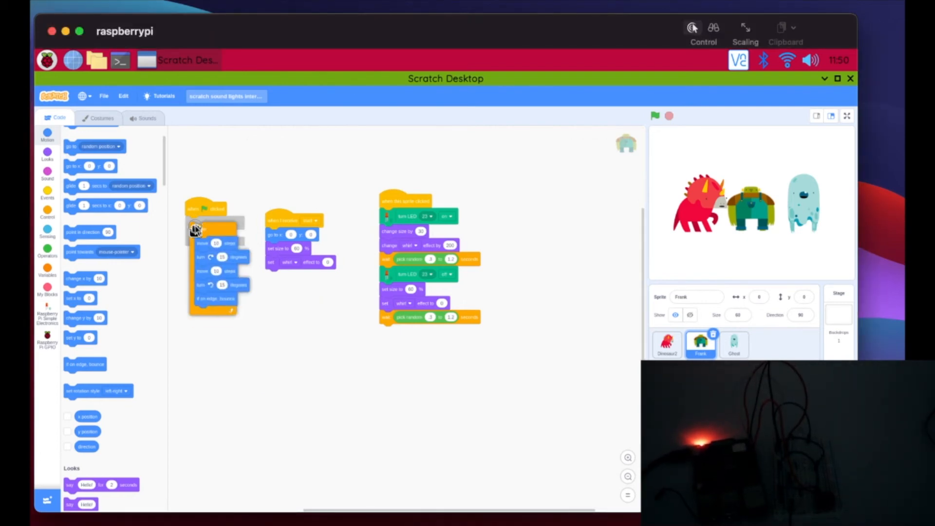
pyautogui.moveTo(211, 230); pyautogui.dragTo(256, 301)
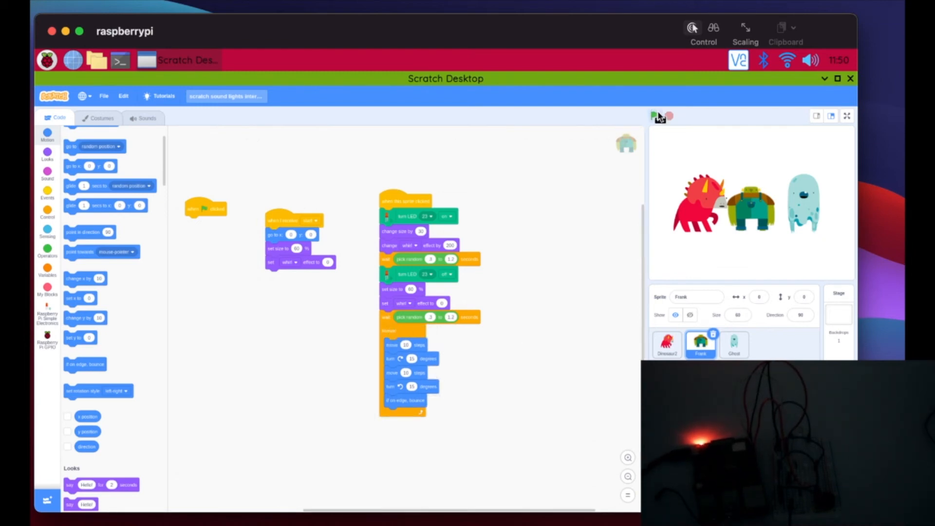
pyautogui.click(654, 116)
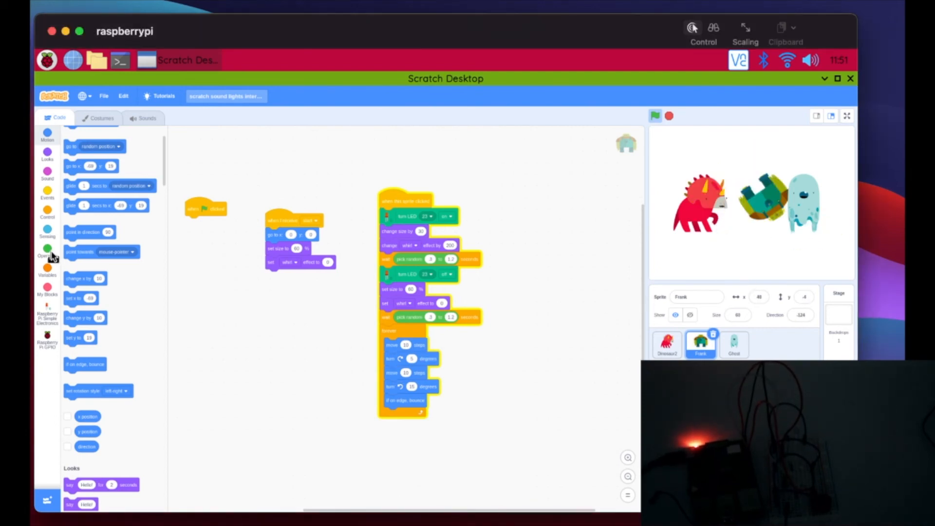
# Show the Operators block category in the palette.
pyautogui.click(47, 247)
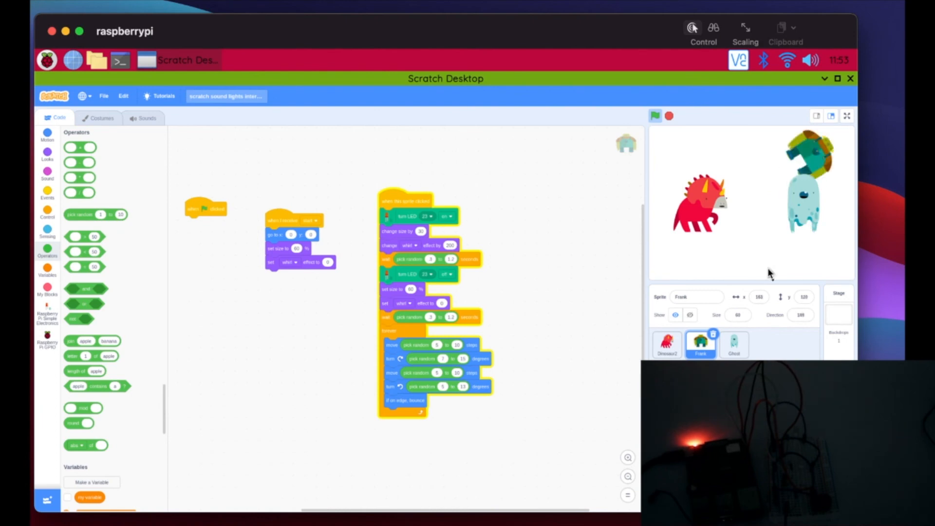
# Stop the running project with the stage control.
pyautogui.click(655, 116)
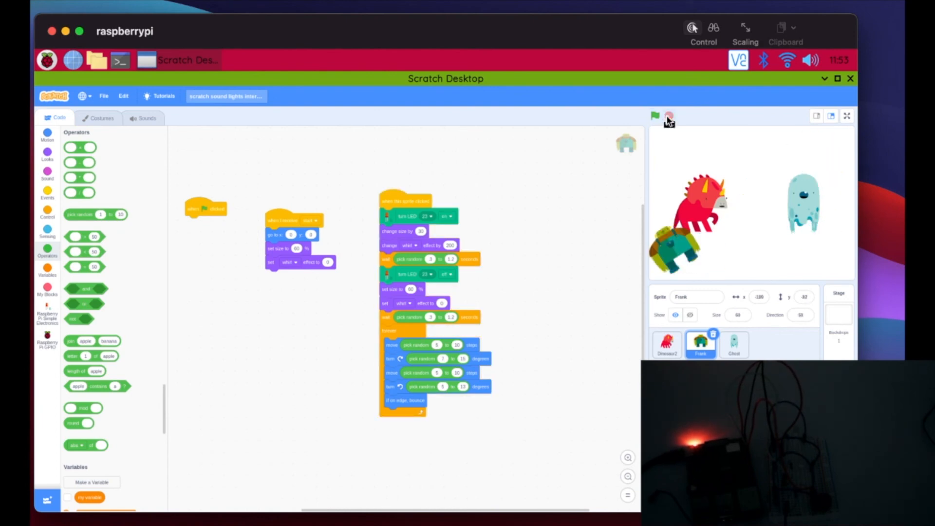
# Attach Frank's forever loop under 'when green flag clicked', move the other script aside, and run from the flag.
pyautogui.click(655, 116)
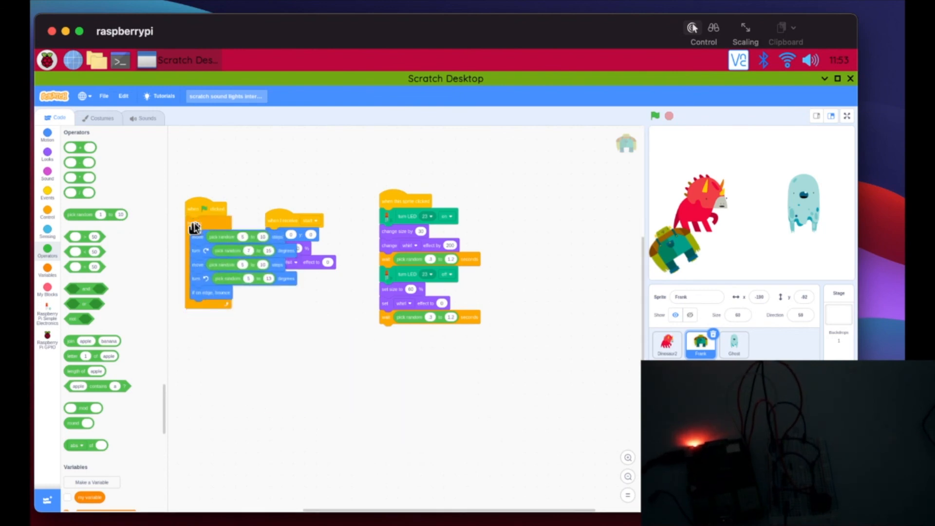
pyautogui.click(654, 116)
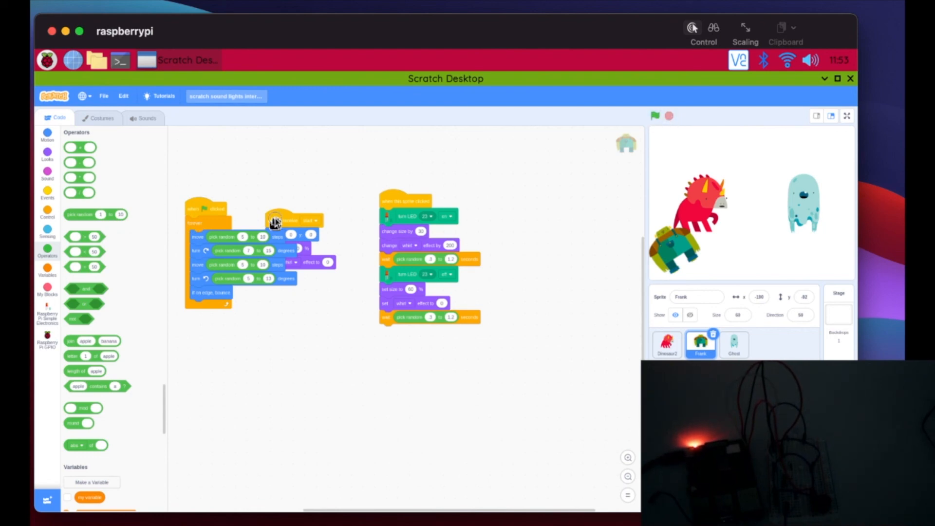
pyautogui.moveTo(275, 221); pyautogui.dragTo(316, 185)
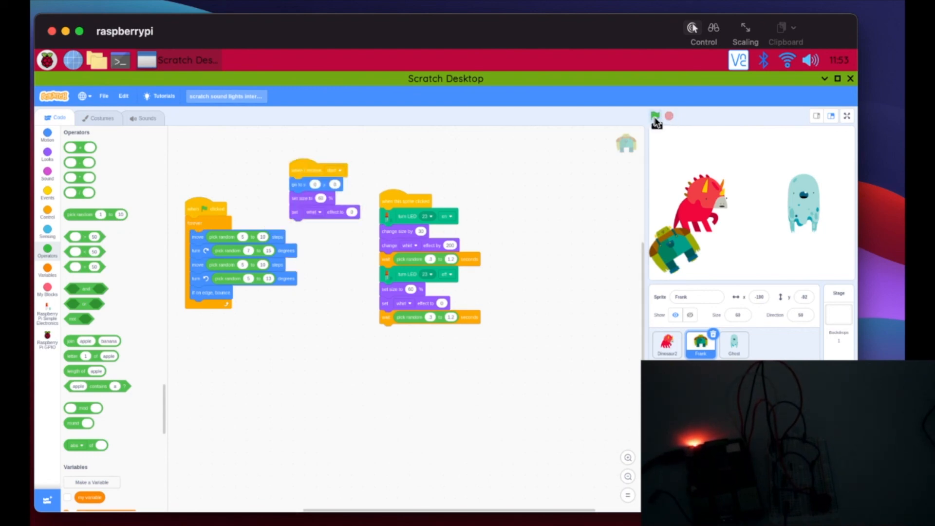
pyautogui.click(655, 116)
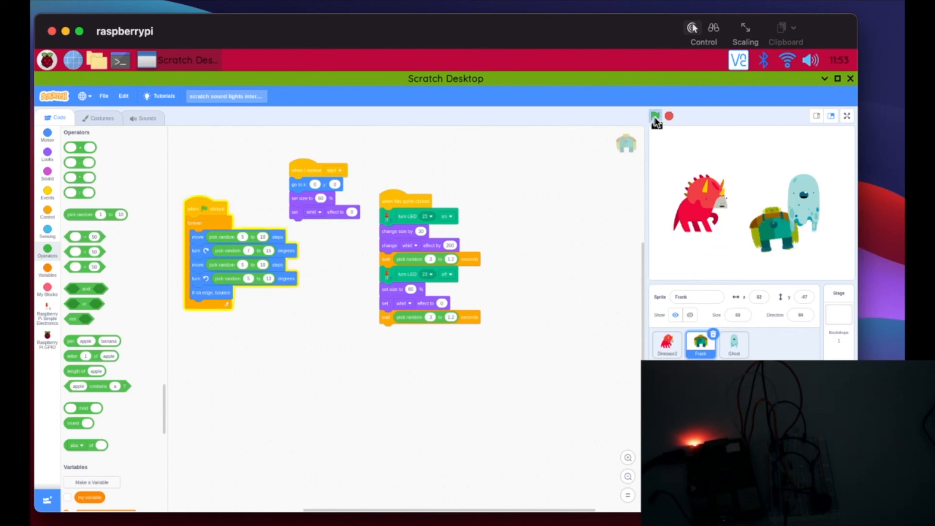
pyautogui.click(655, 116)
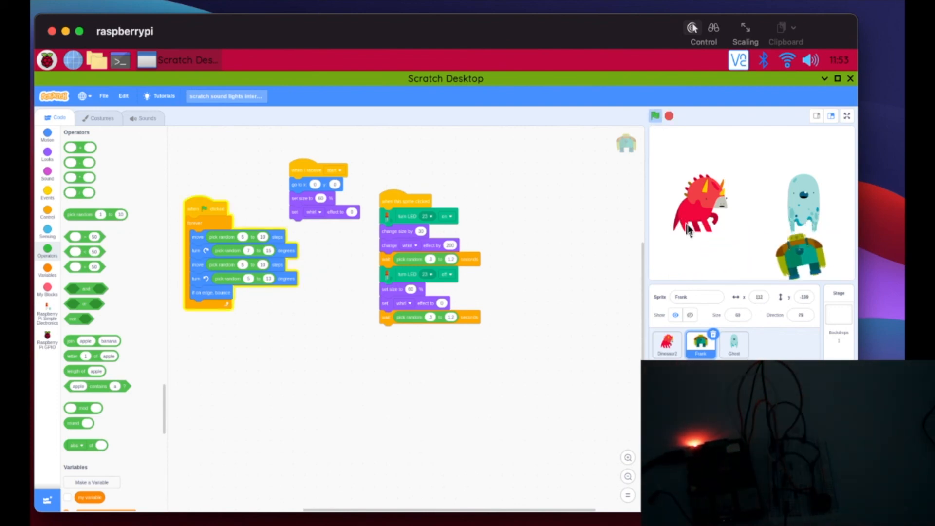